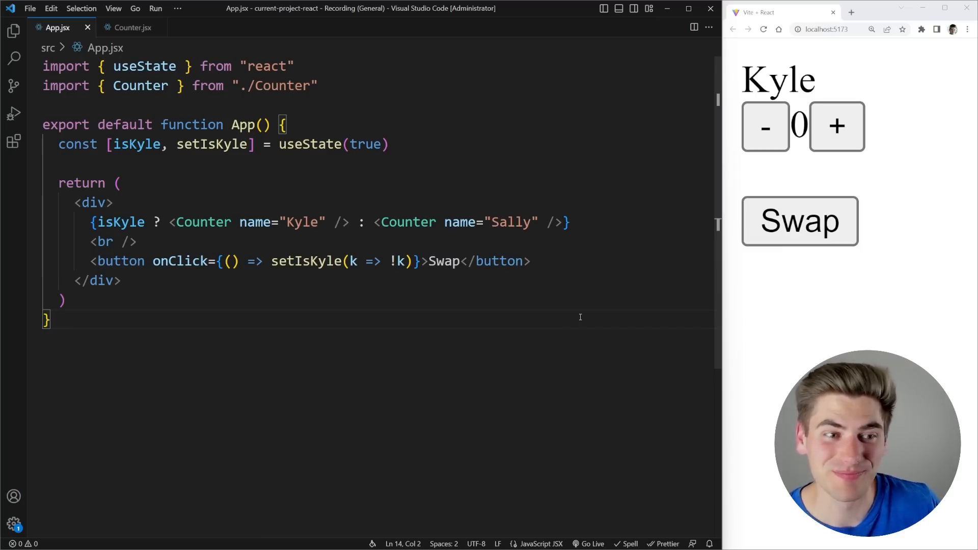
# - Raise Kyle's count in the preview, then review Counter.jsx's increment handler
pyautogui.click(836, 127)
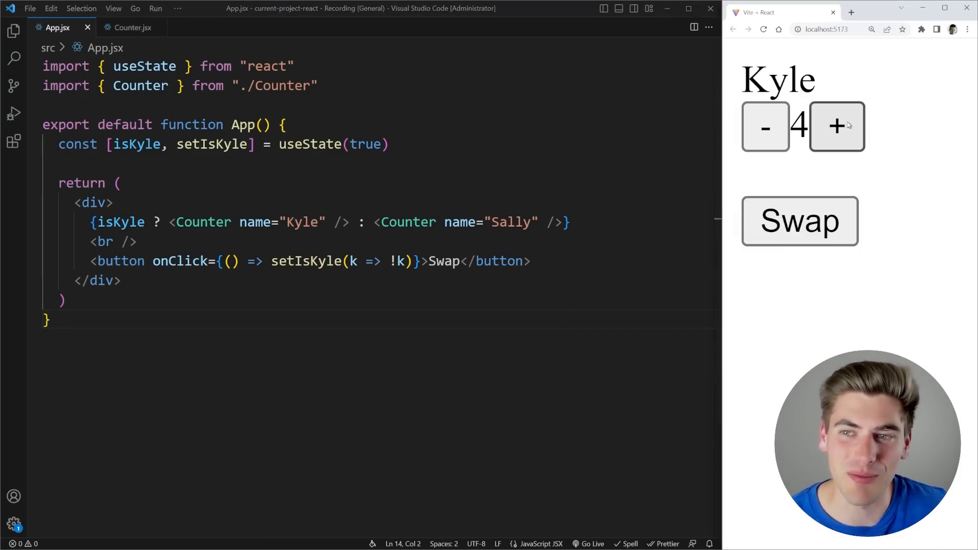
pyautogui.click(800, 220)
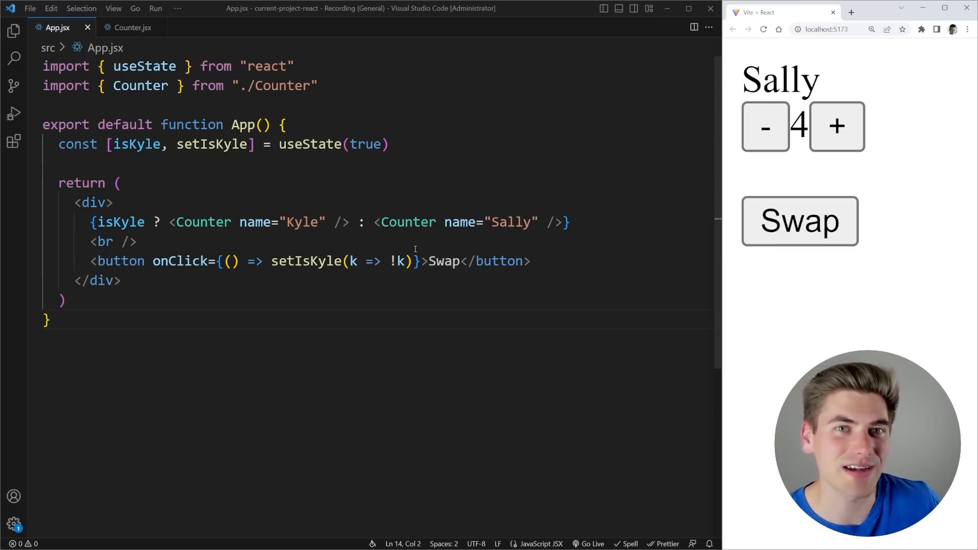
pyautogui.click(799, 221)
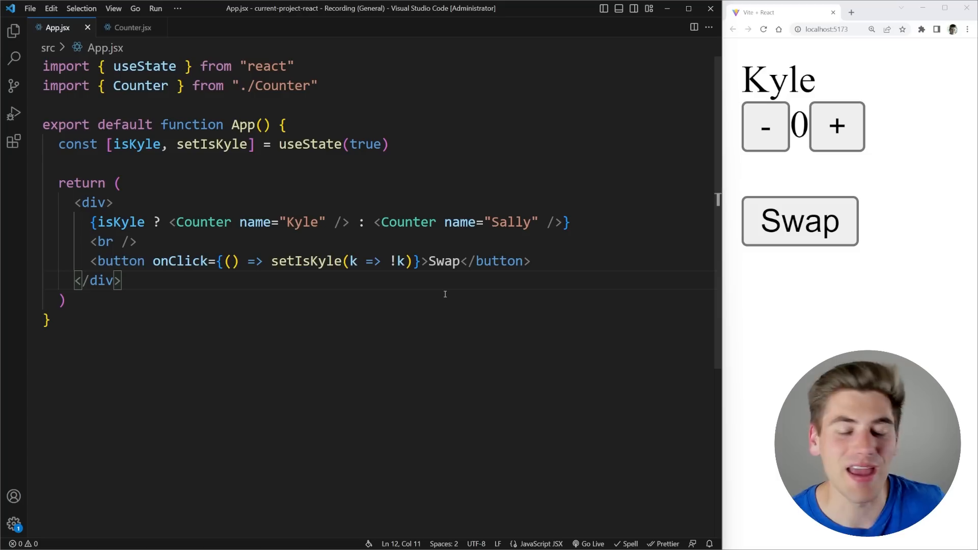
pyautogui.moveTo(192, 330)
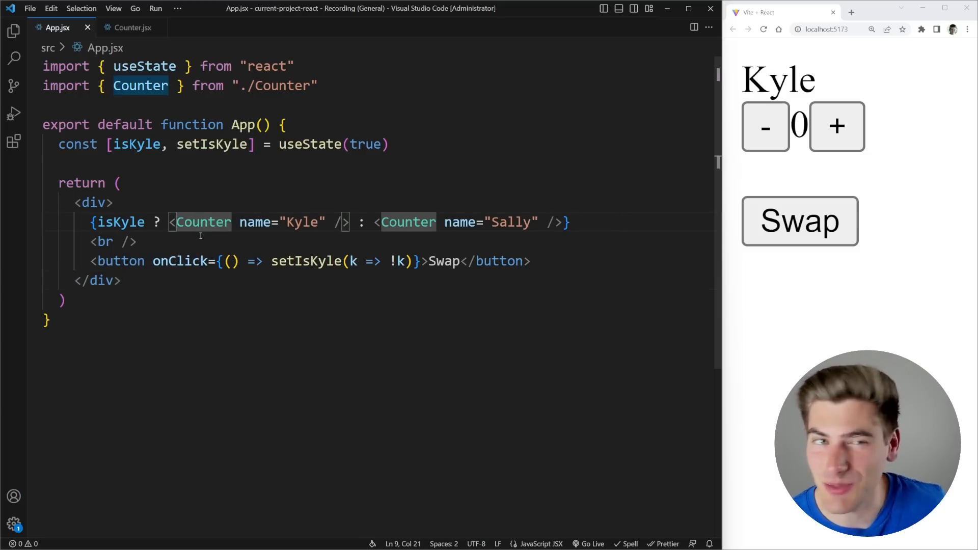
pyautogui.click(132, 28)
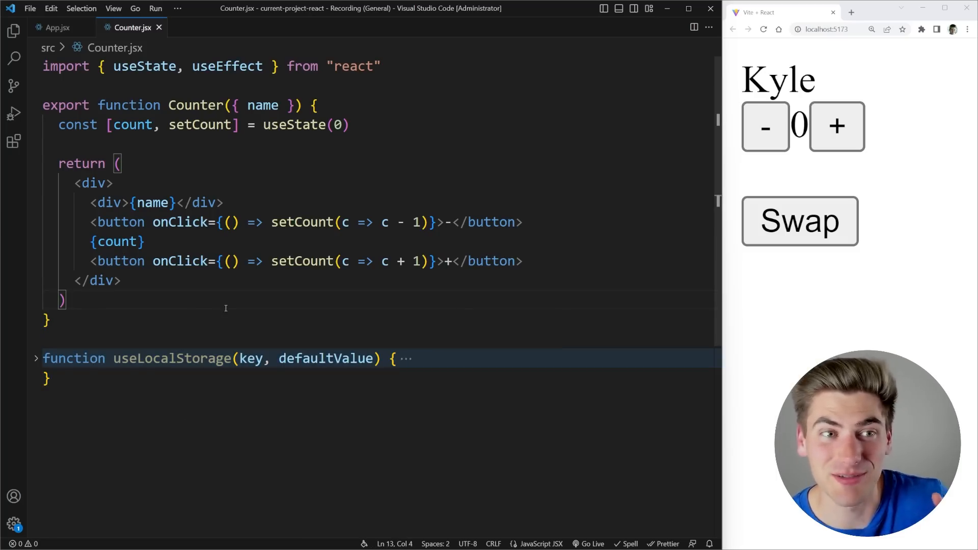
pyautogui.doubleClick(305, 124)
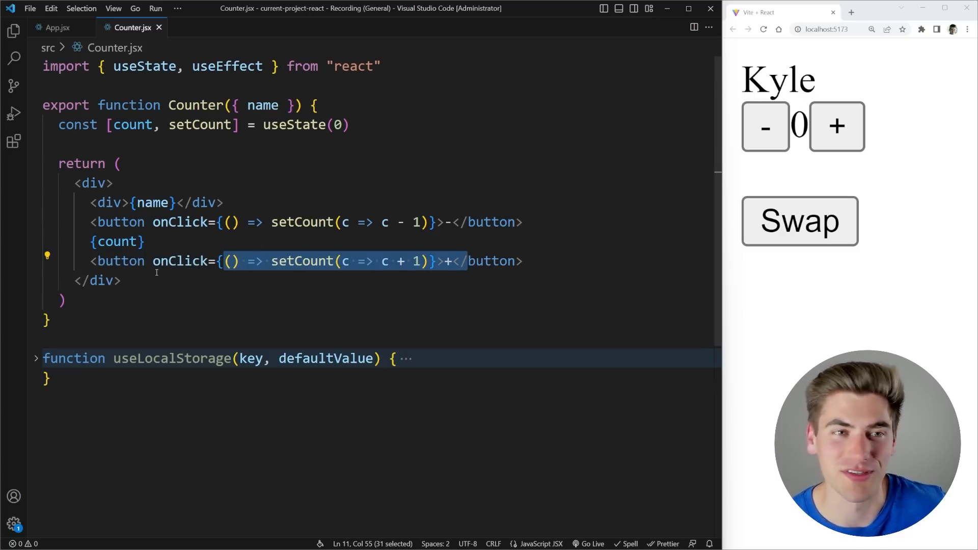
# - Bring Kyle to 4, swap to Sally showing the same 4, and check Sally's Counter element
pyautogui.click(57, 27)
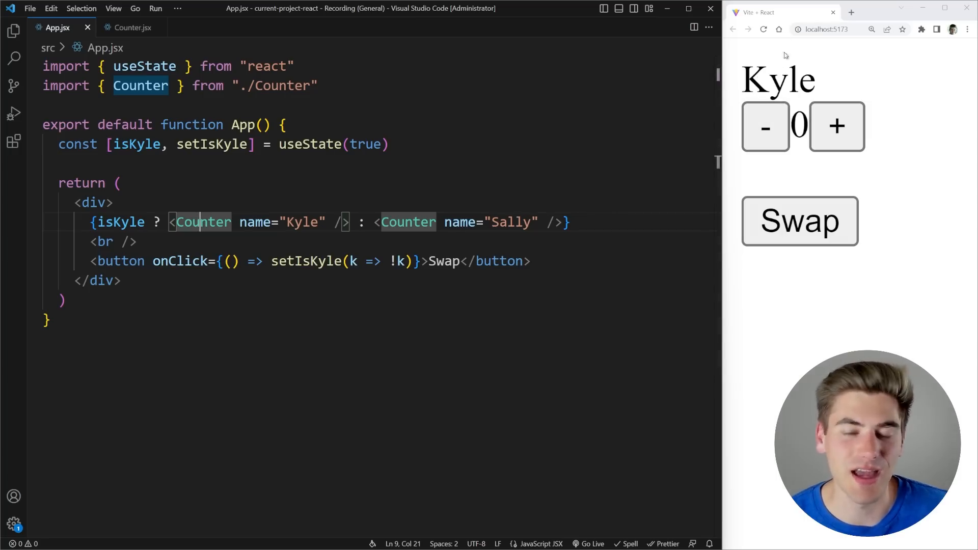
pyautogui.click(836, 126)
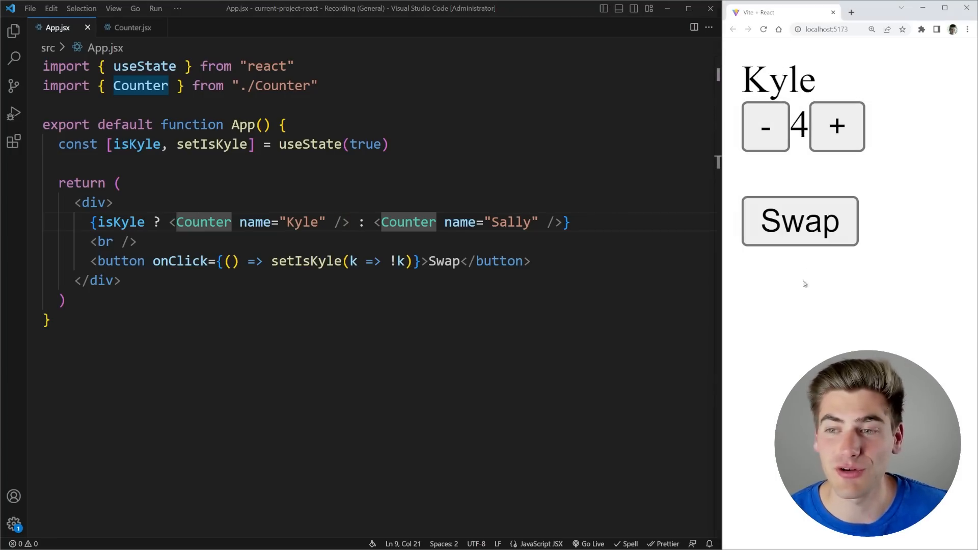
pyautogui.click(798, 220)
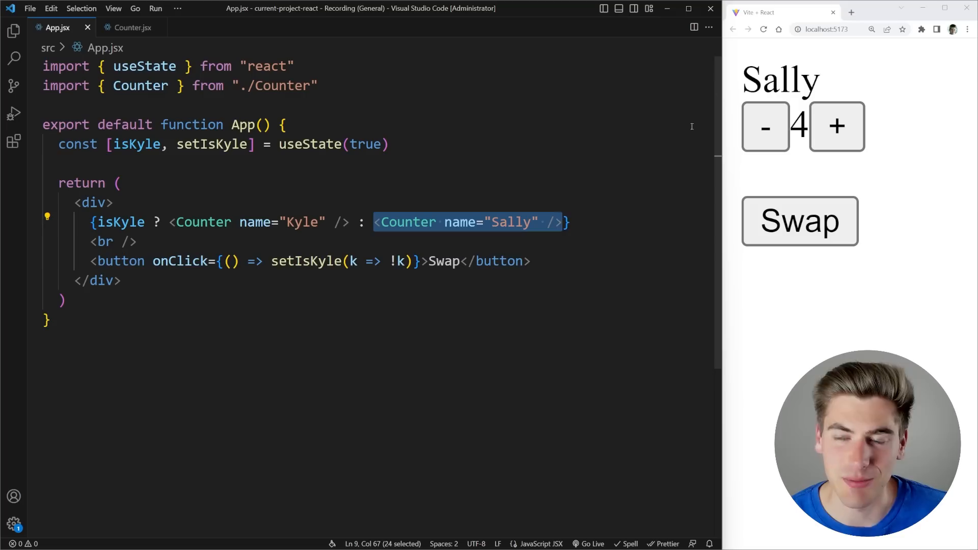
pyautogui.doubleClick(779, 79)
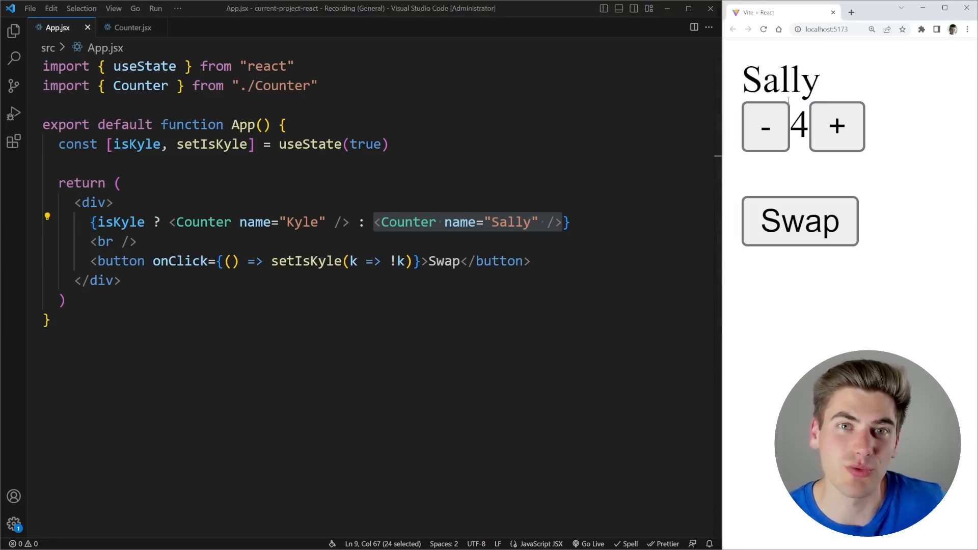
pyautogui.click(132, 28)
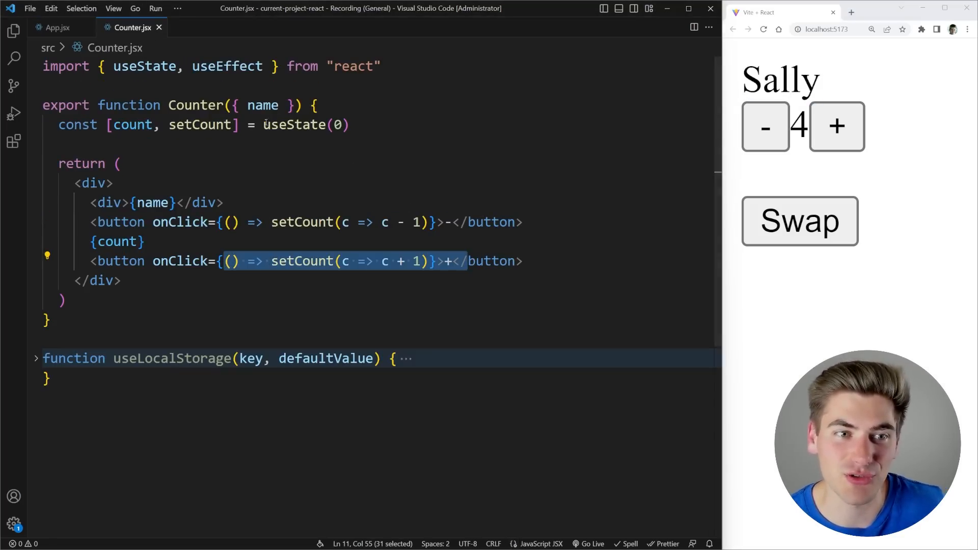
pyautogui.click(57, 28)
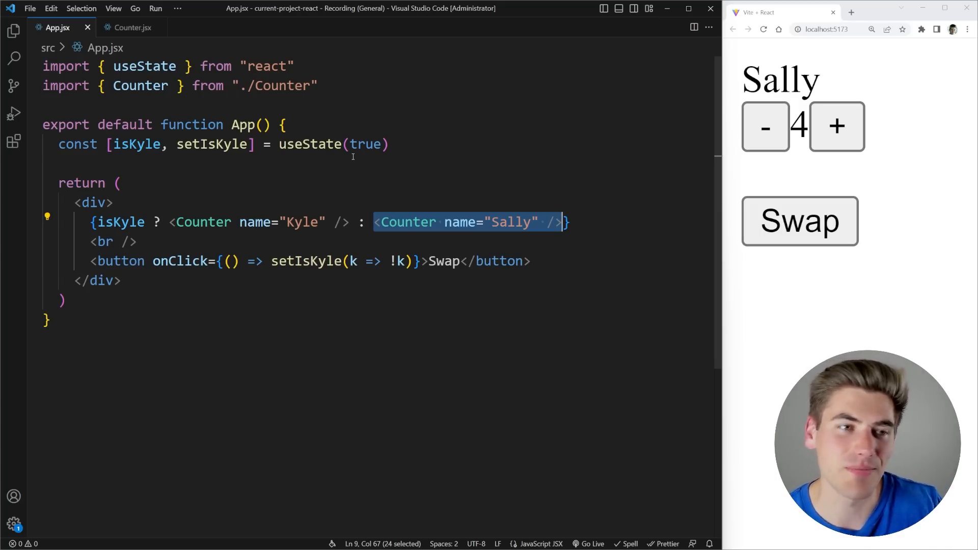
# - Review Counter.jsx's count state and raise Sally's count in the preview
pyautogui.click(131, 28)
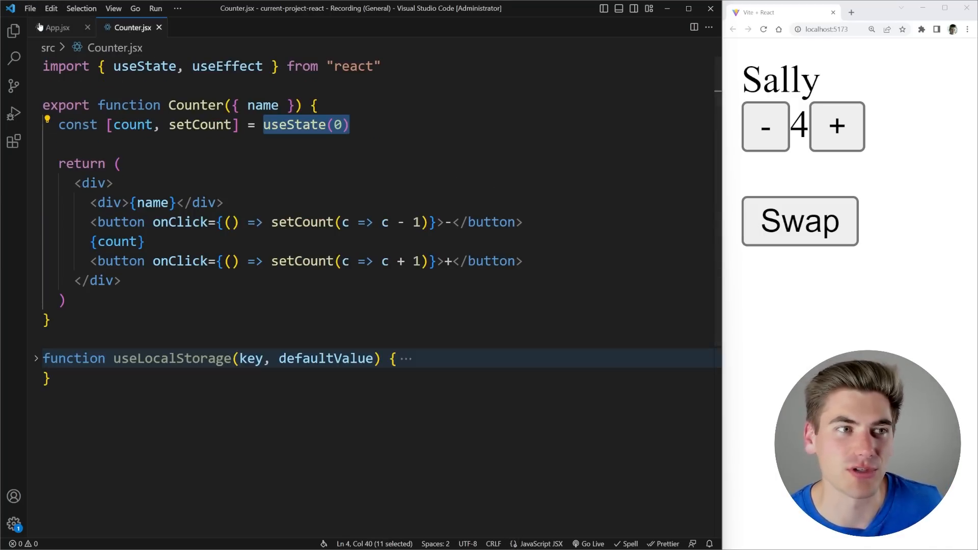
pyautogui.click(57, 27)
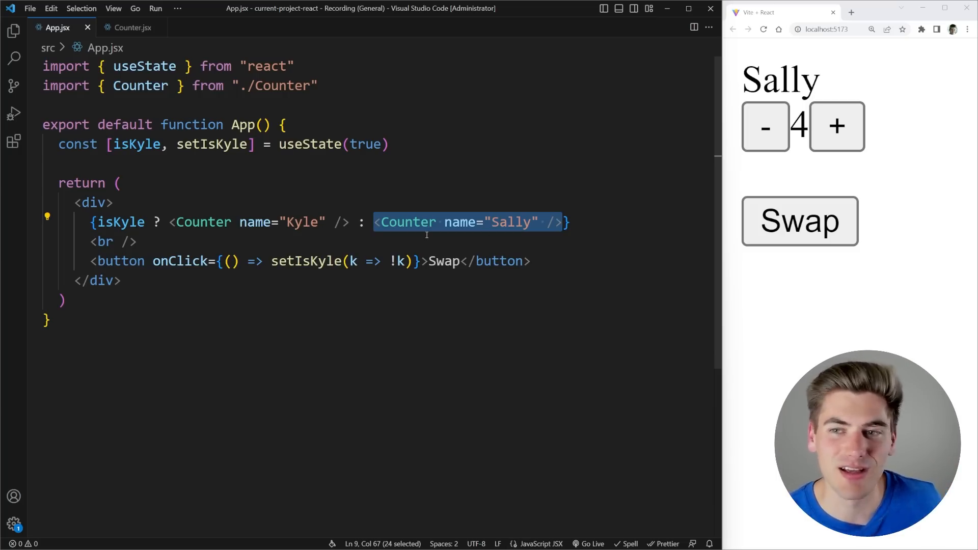
pyautogui.click(835, 126)
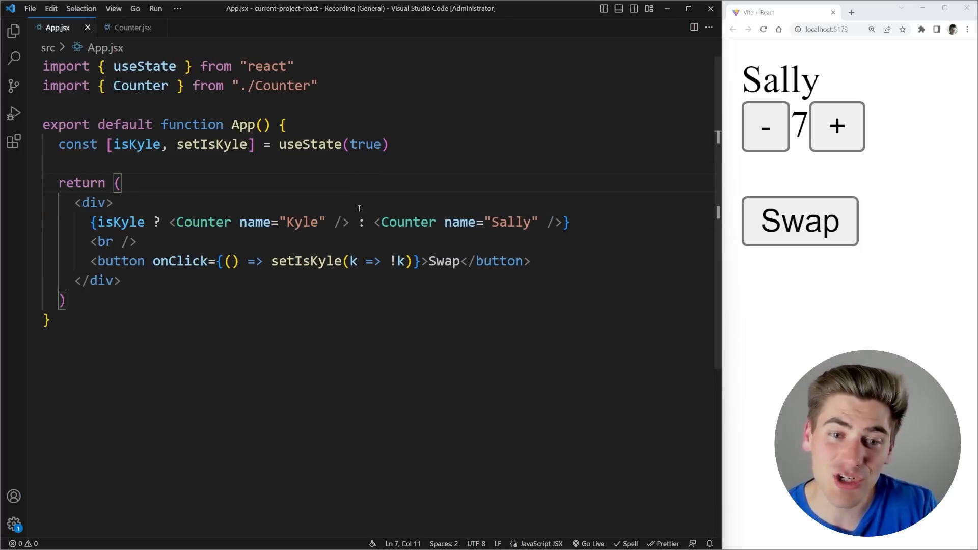
# - Highlight the isKyle ternary choosing between the Kyle and Sally Counter elements
pyautogui.moveTo(165, 222); pyautogui.dragTo(334, 222)
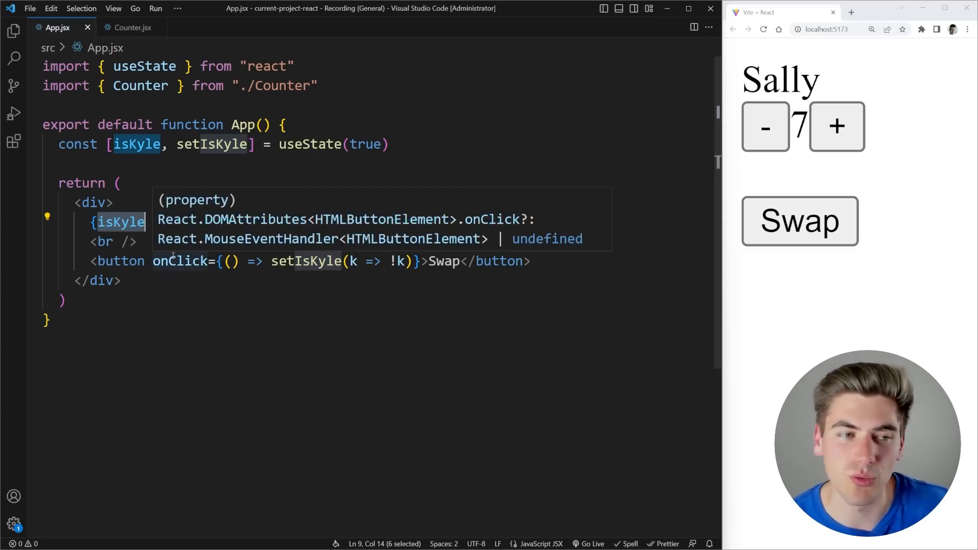
pyautogui.write('? <Counter name="Kyle" /> : <Counter name="Sally" />}')
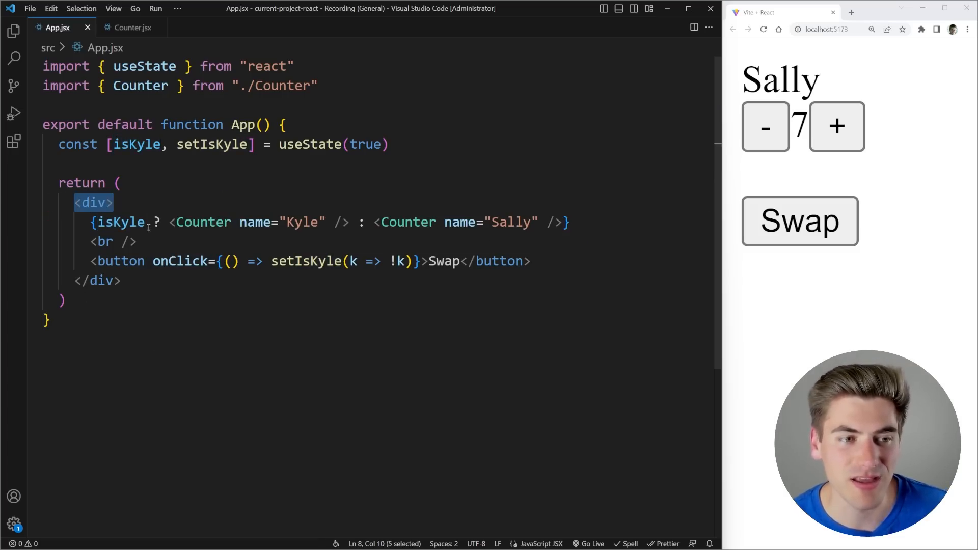
pyautogui.moveTo(168, 223); pyautogui.dragTo(351, 224)
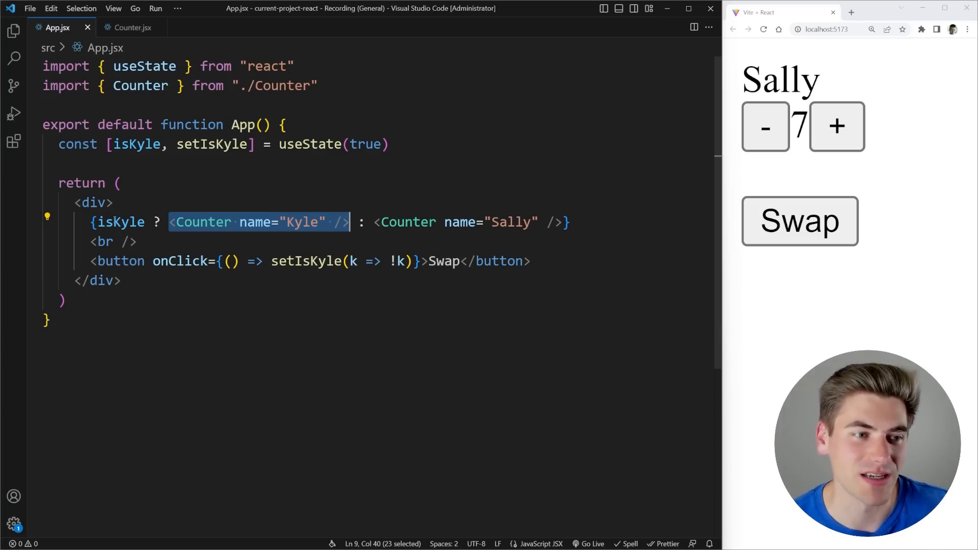
pyautogui.doubleClick(118, 222)
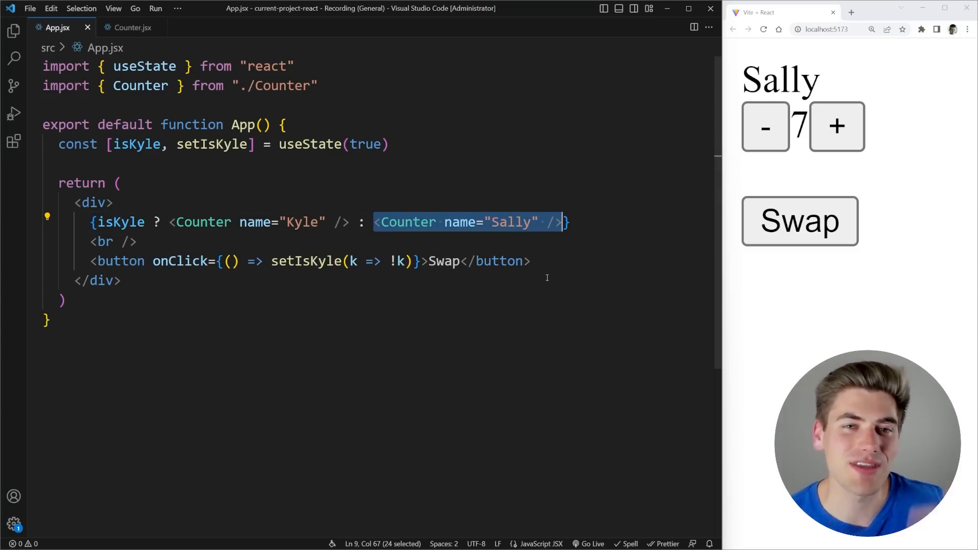
pyautogui.click(237, 222)
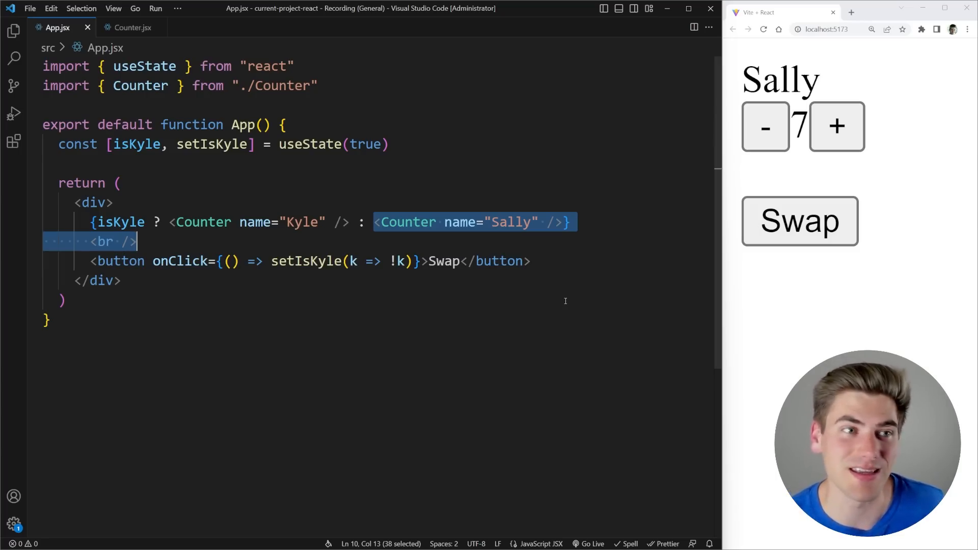
# - Swap the preview back to Kyle, confirming the count of 7 carries over
pyautogui.click(133, 27)
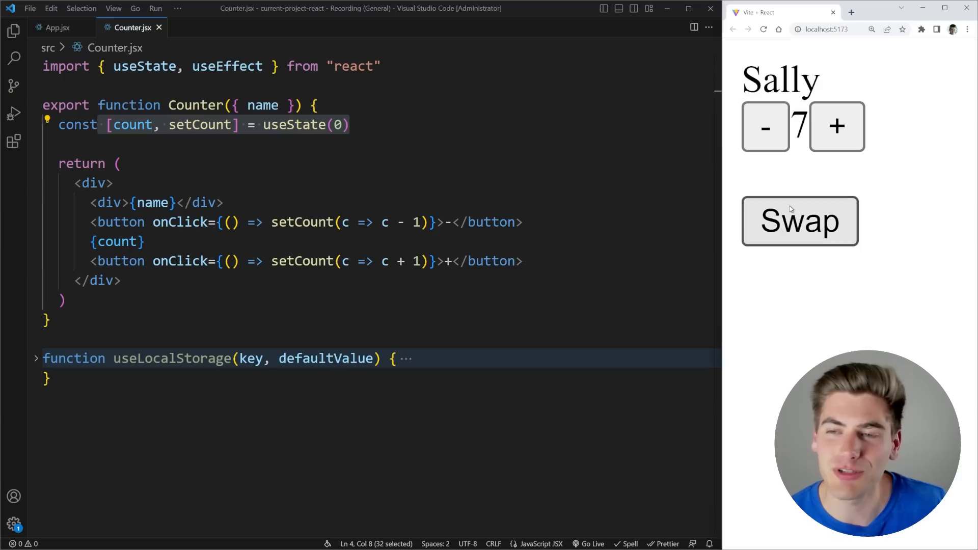
pyautogui.click(800, 221)
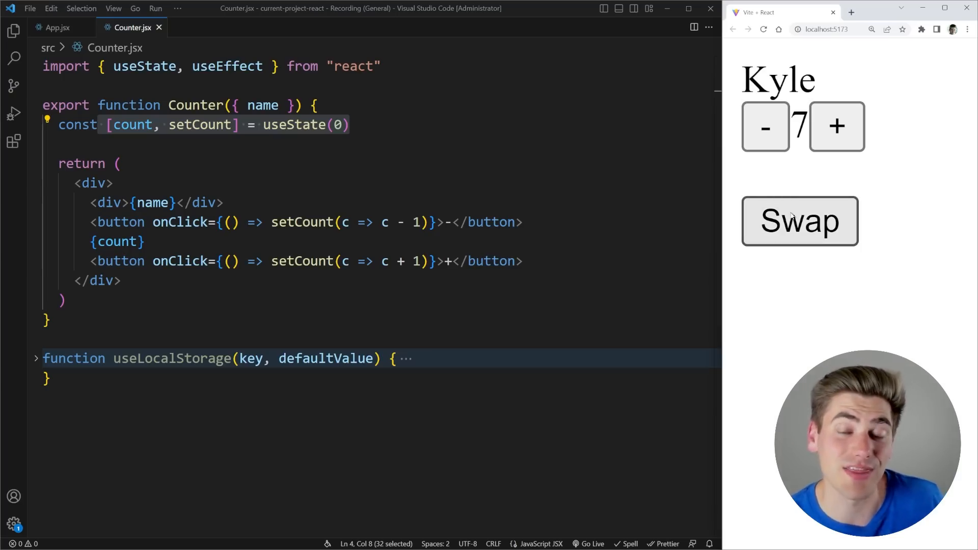
pyautogui.click(57, 28)
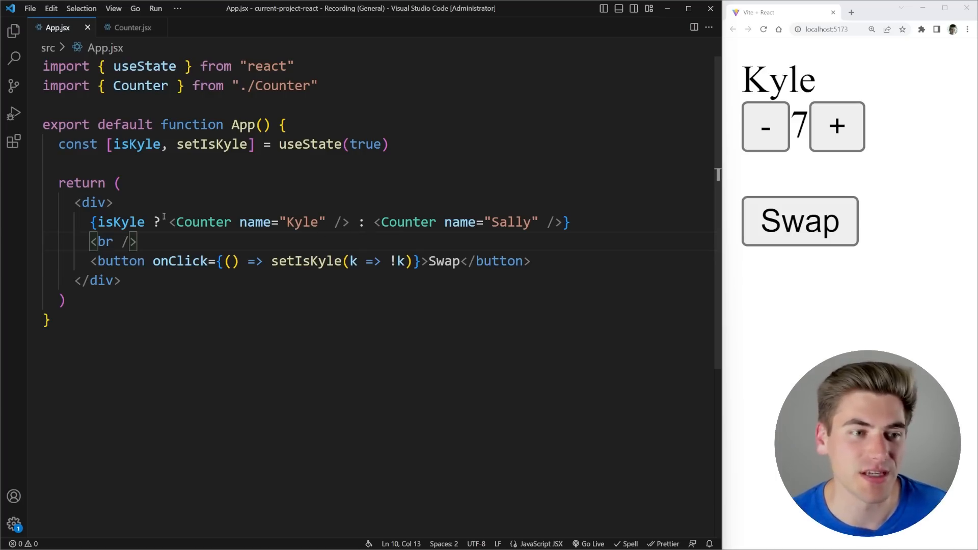
# - Wrap Kyle's Counter in a div and Sally's in a section, then swap to see Sally reset to 0
pyautogui.write('<div>')
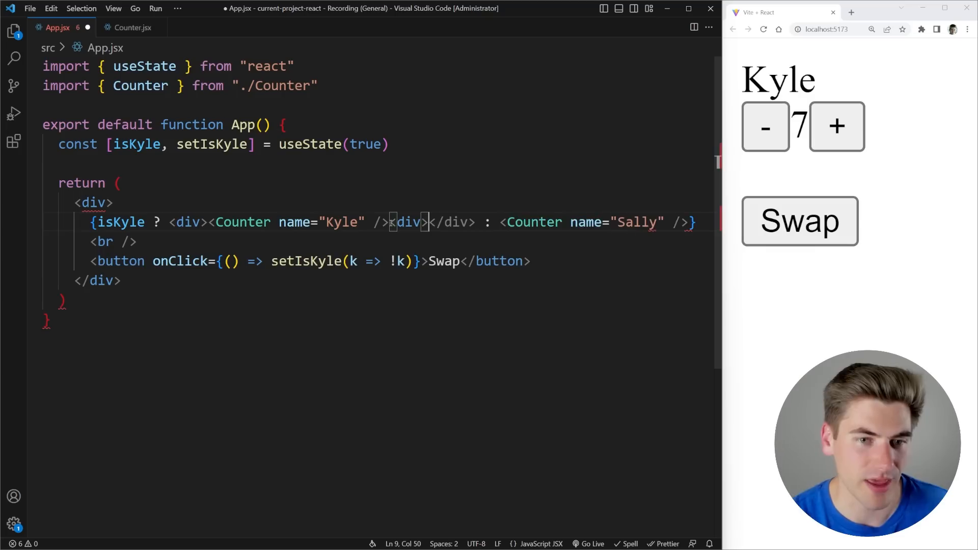
pyautogui.press('Backspace')
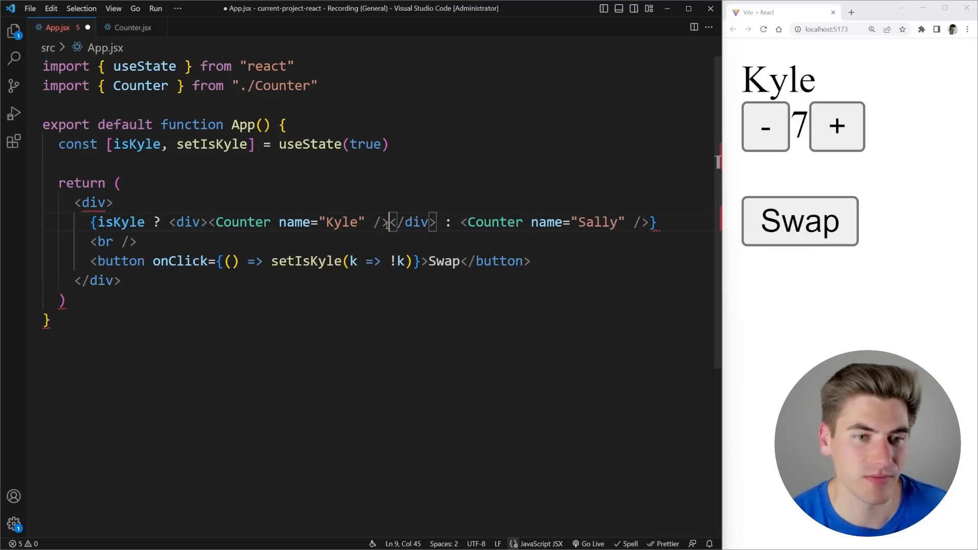
pyautogui.write('section>')
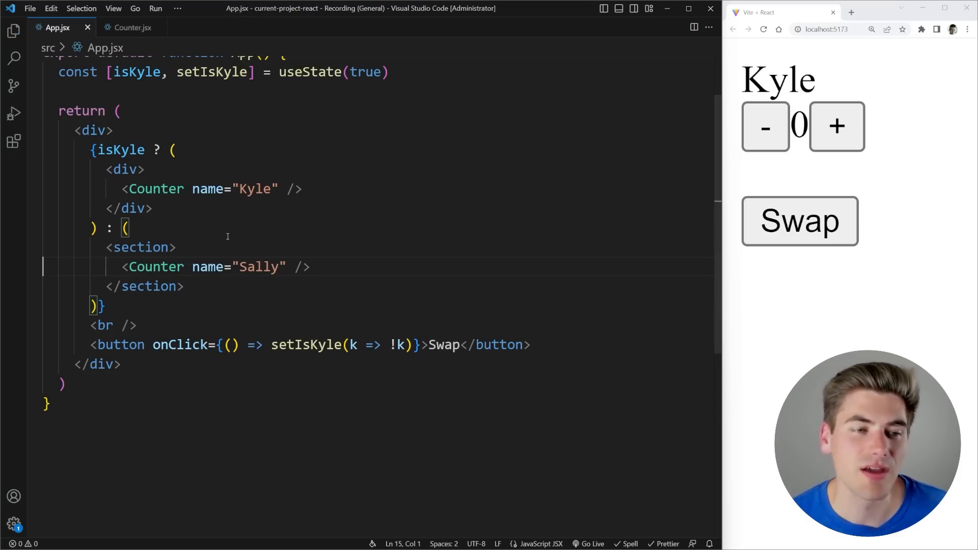
pyautogui.click(800, 221)
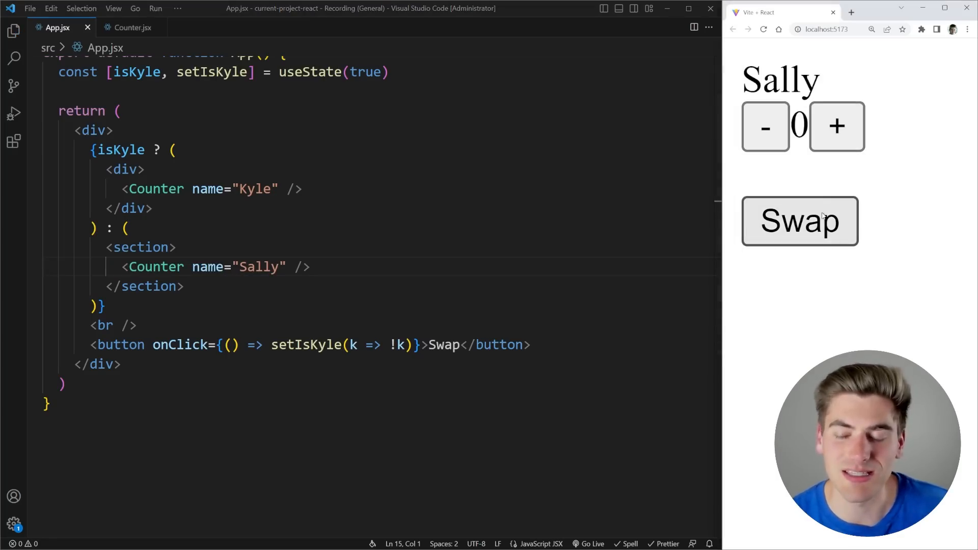
pyautogui.moveTo(542, 234)
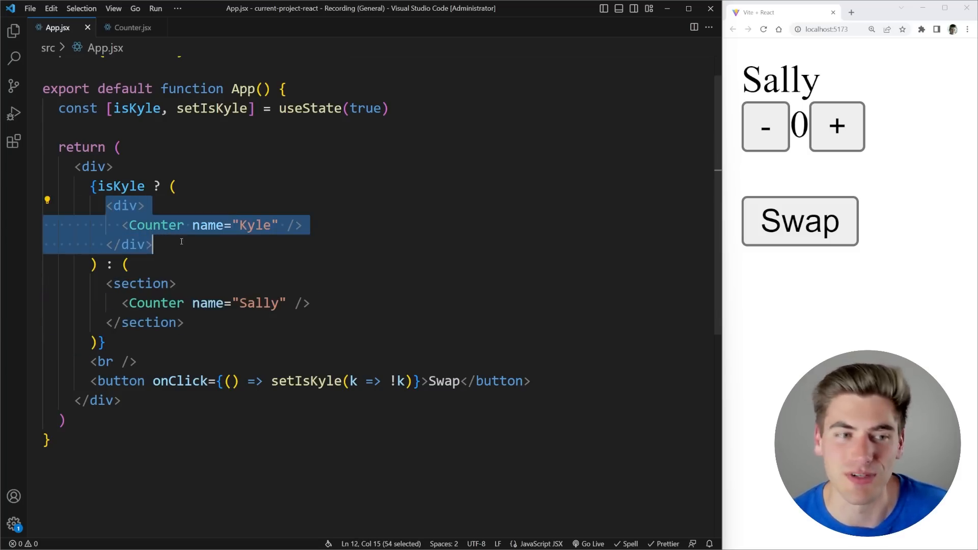
# - Drop the wrappers, give the Counters key="Kyle" and key="Sally", and swap twice to confirm reset to 0
pyautogui.press('Delete')
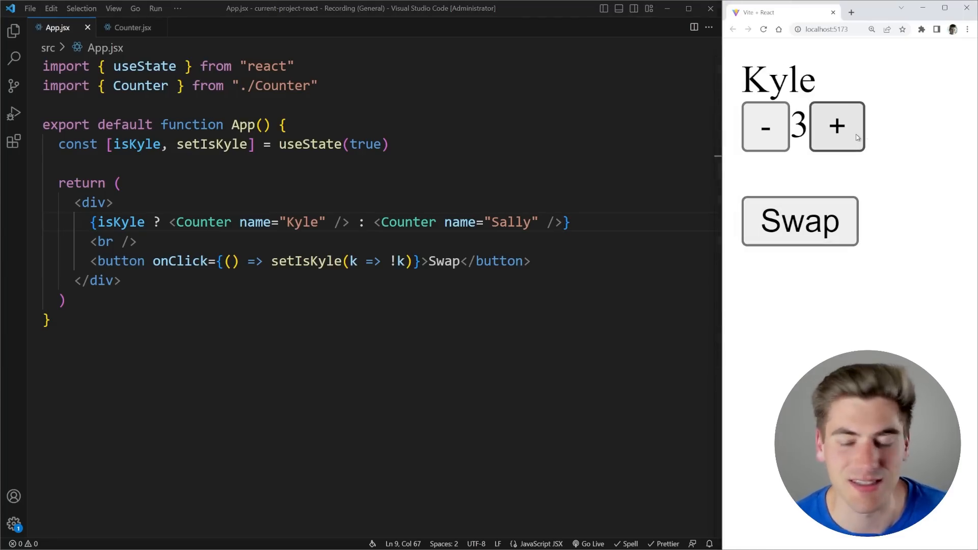
pyautogui.moveTo(468, 183)
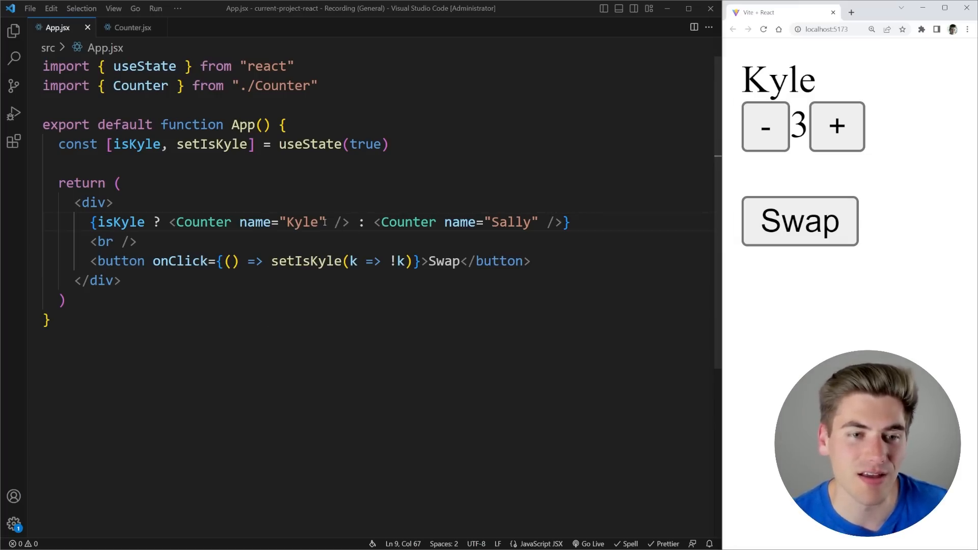
pyautogui.write('key-')
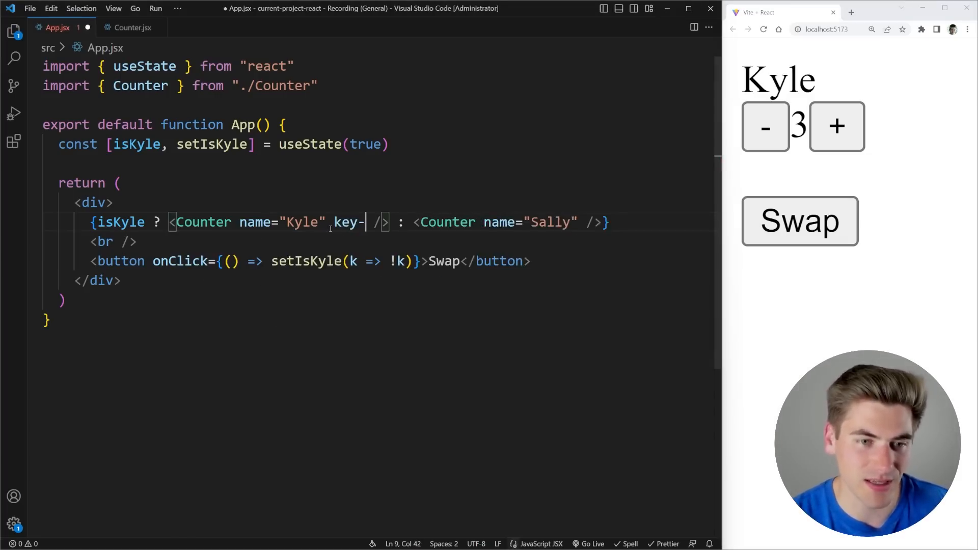
pyautogui.write('"Kyle"')
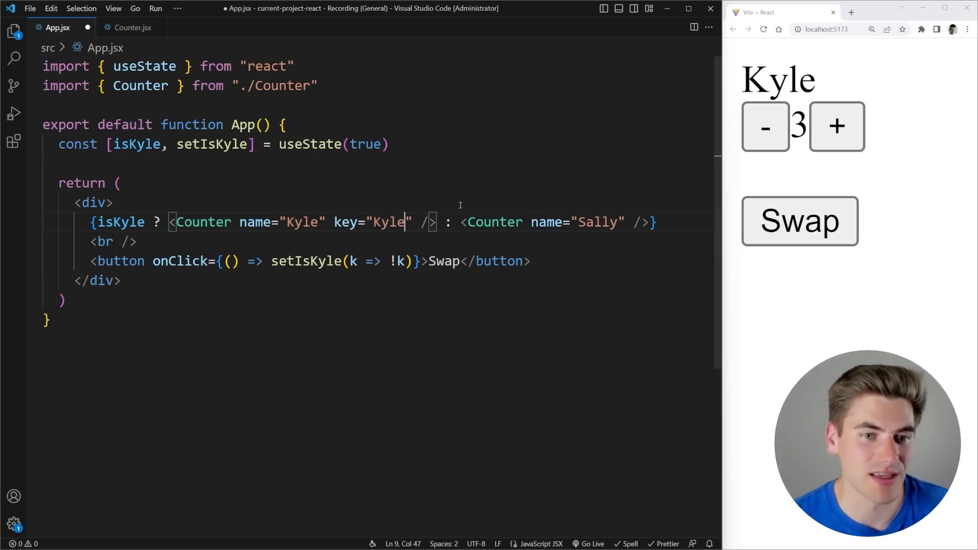
pyautogui.write('key="Sally" />')
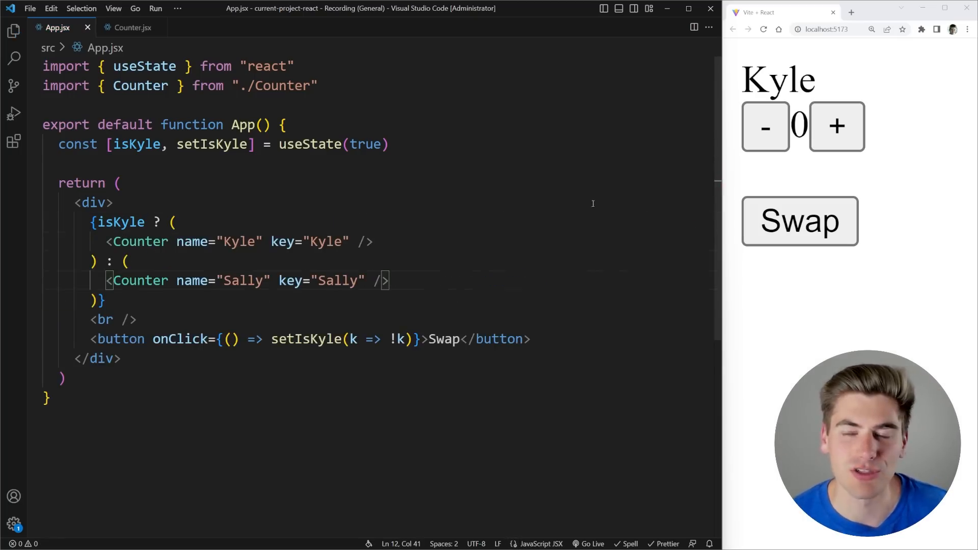
pyautogui.click(800, 221)
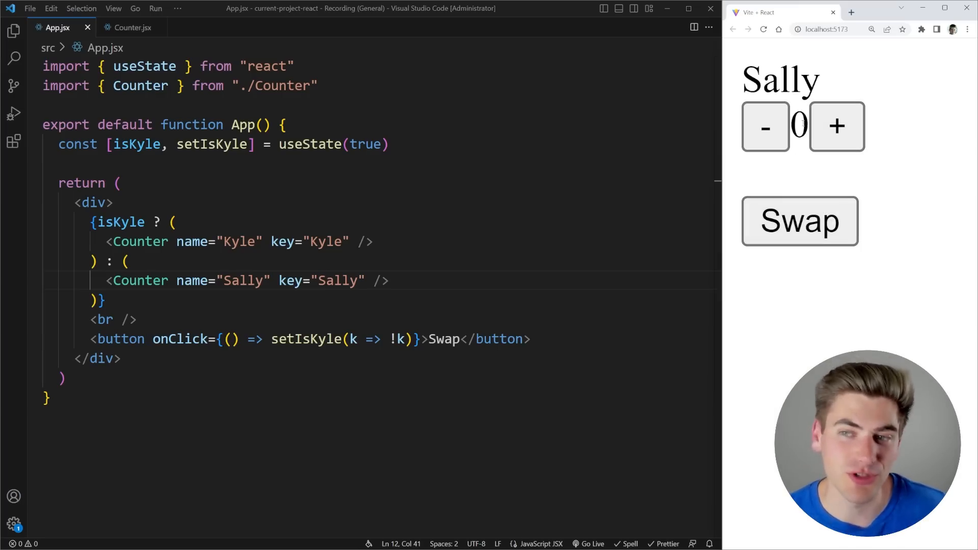
pyautogui.click(800, 221)
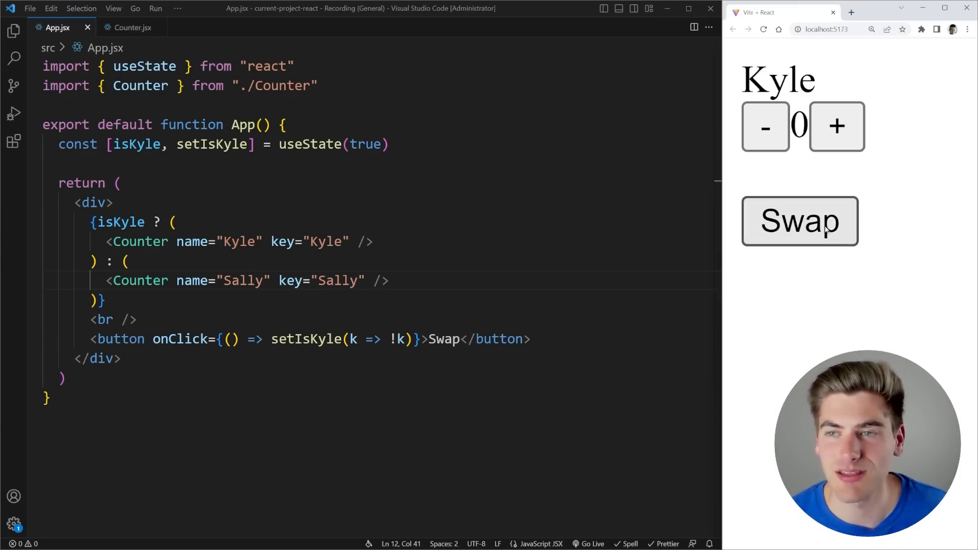
pyautogui.moveTo(765, 126)
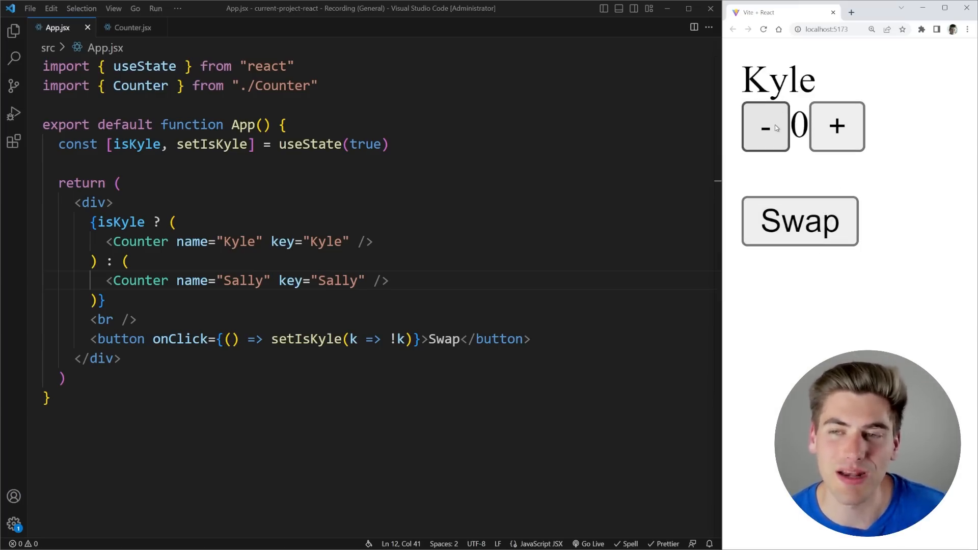
pyautogui.moveTo(797, 159)
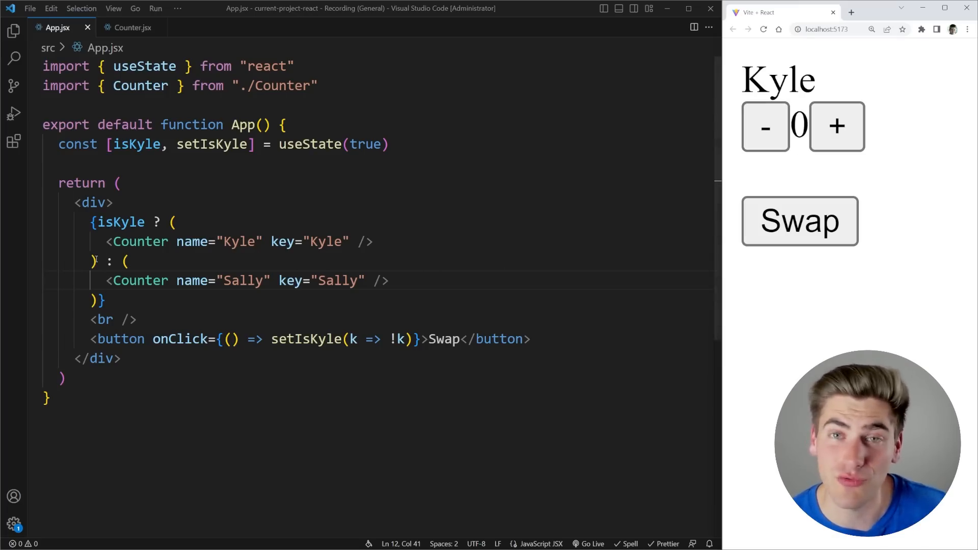
# - Store Counter.jsx's count with useLocalStorage(name, 0) instead of useState(0)
pyautogui.click(132, 28)
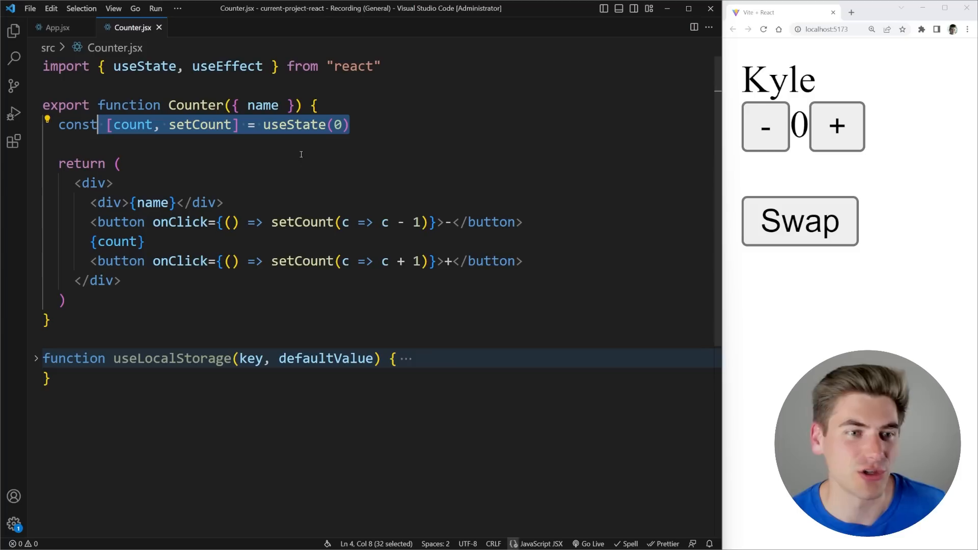
pyautogui.click(199, 357)
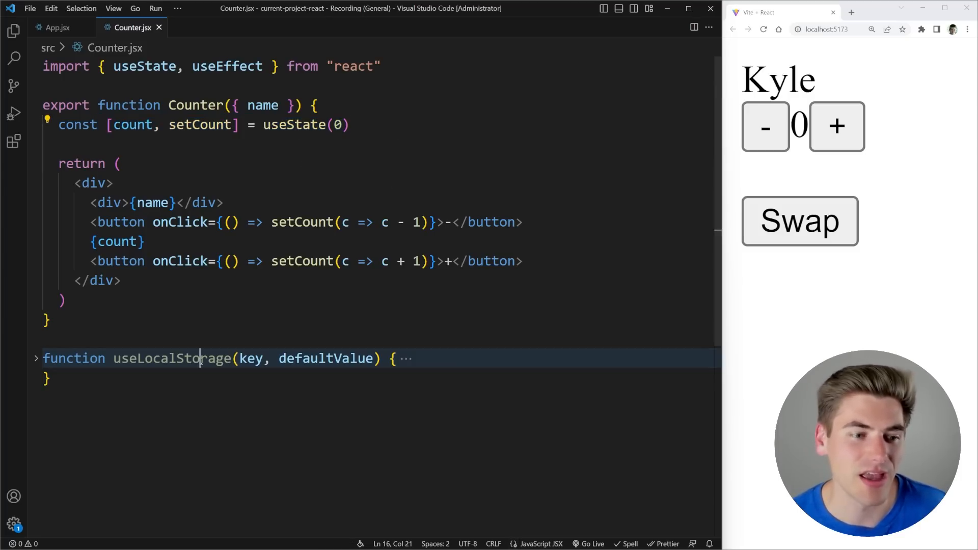
pyautogui.write('useLocalStorage')
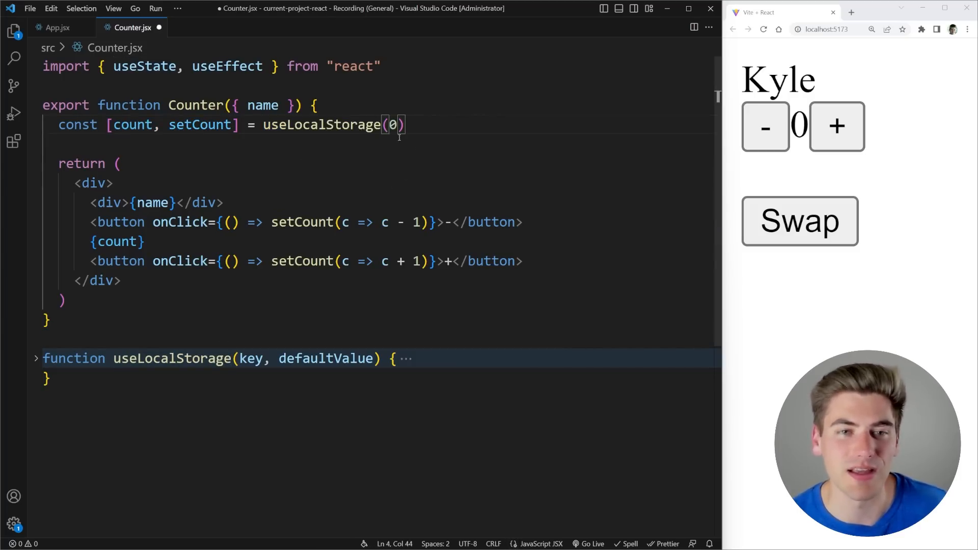
pyautogui.write('name,')
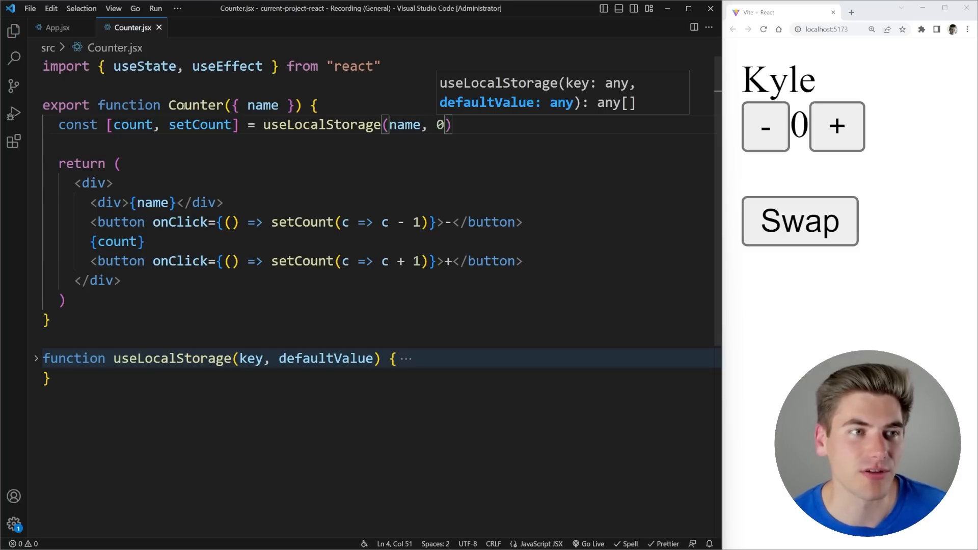
# - Raise Kyle's count and swap to Sally, whose persisted count shows 8
pyautogui.click(57, 28)
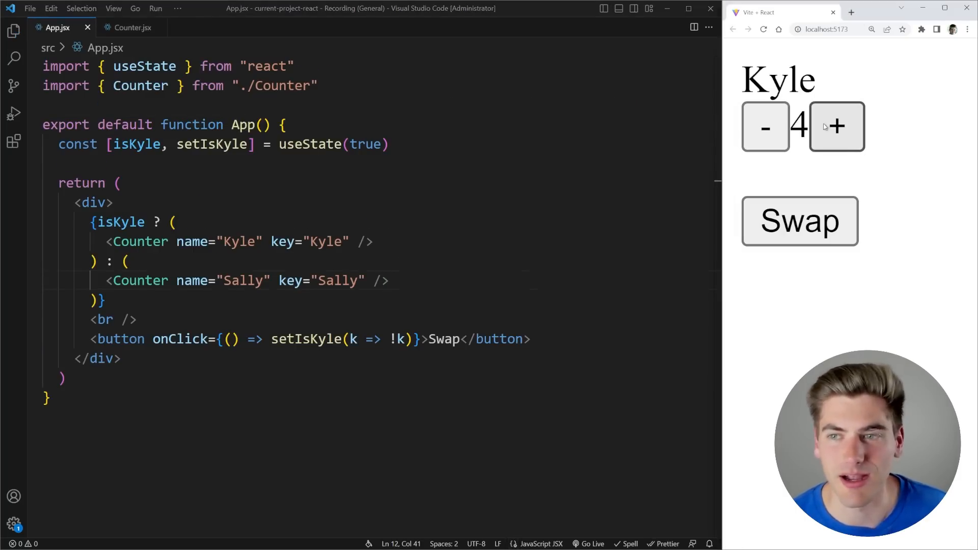
pyautogui.click(800, 221)
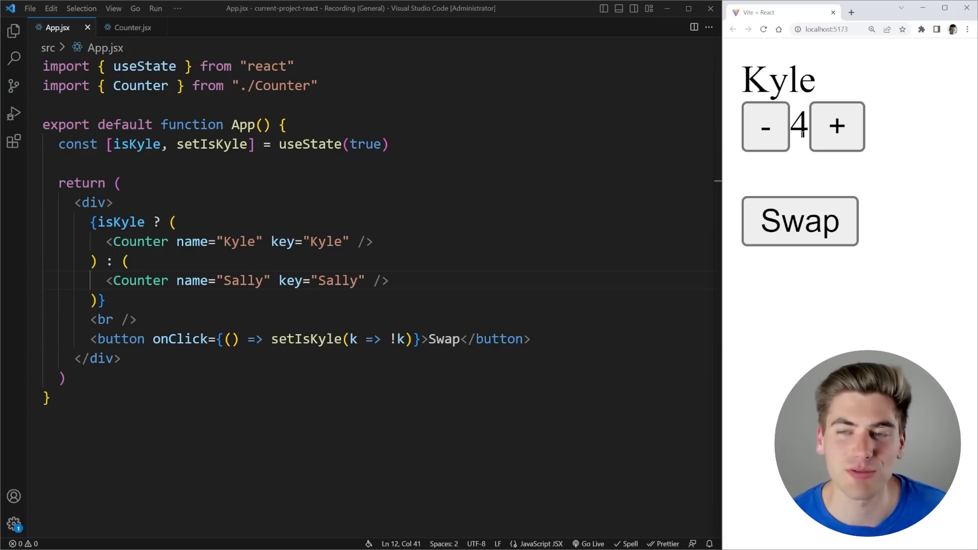
pyautogui.click(799, 221)
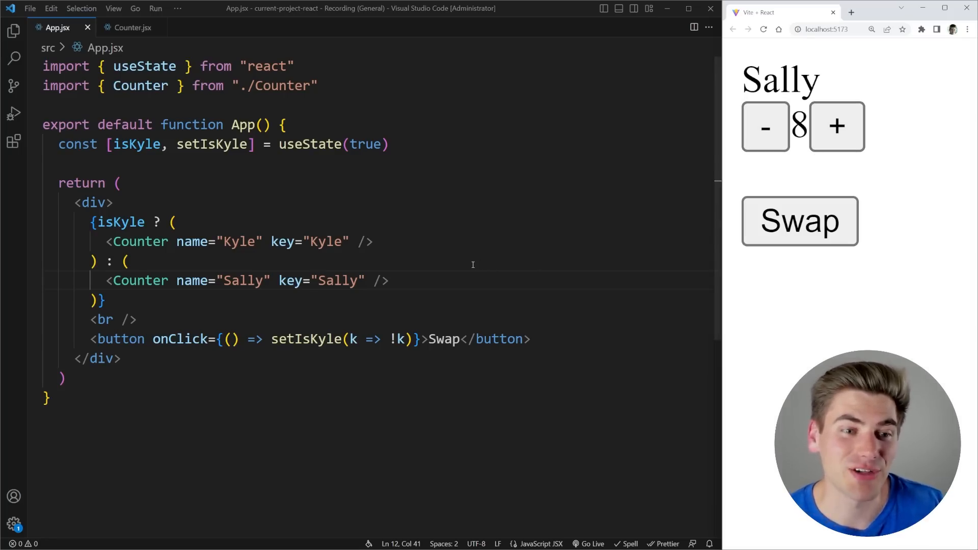
pyautogui.doubleClick(310, 242)
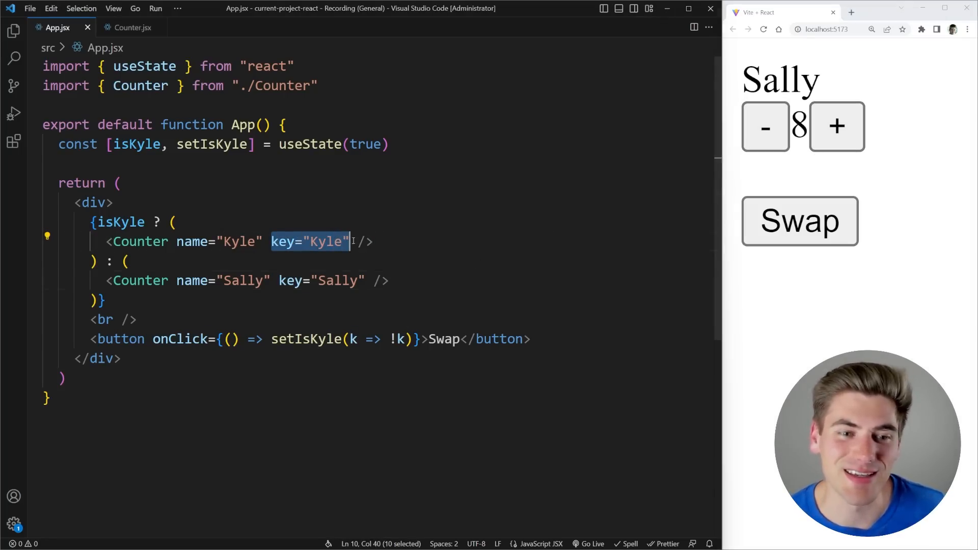
pyautogui.moveTo(479, 254)
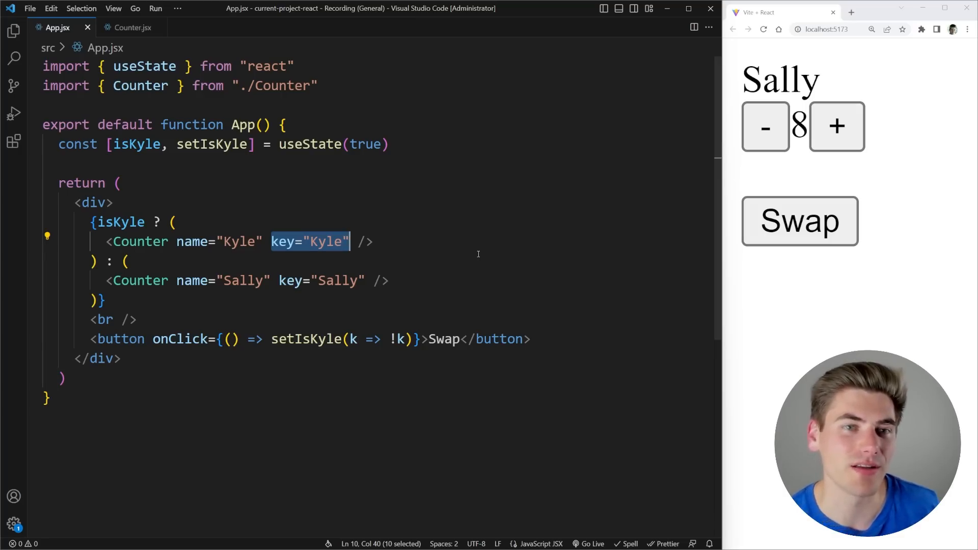
pyautogui.moveTo(418, 143)
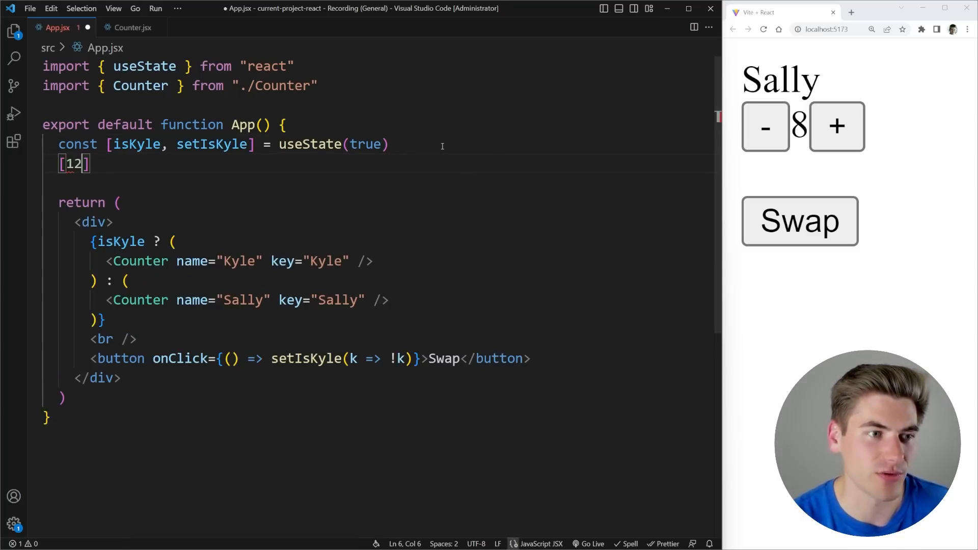
# - Add a names array of "Kyle", "sally" and "John" below the isKyle state
pyautogui.write('1, 2, 3')
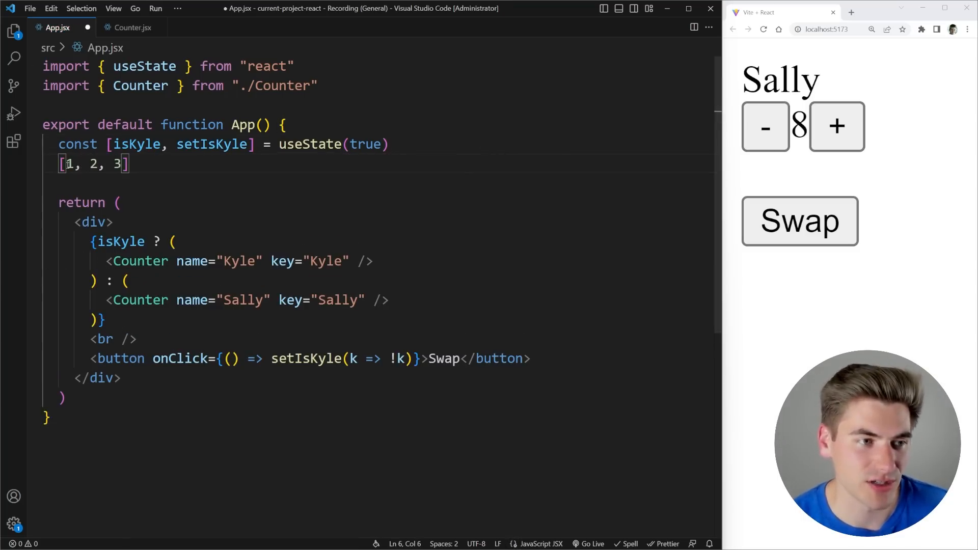
pyautogui.write('"Kyle"')
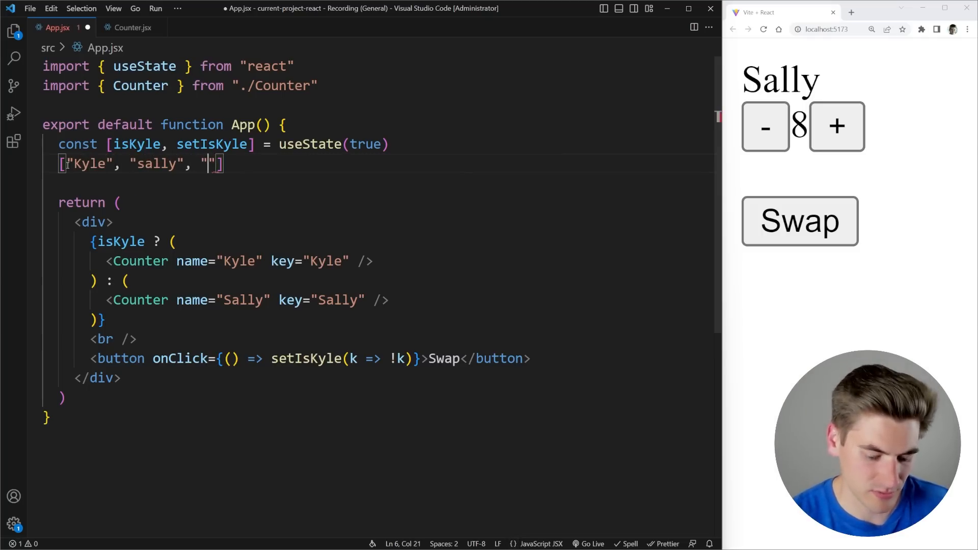
pyautogui.write('John')
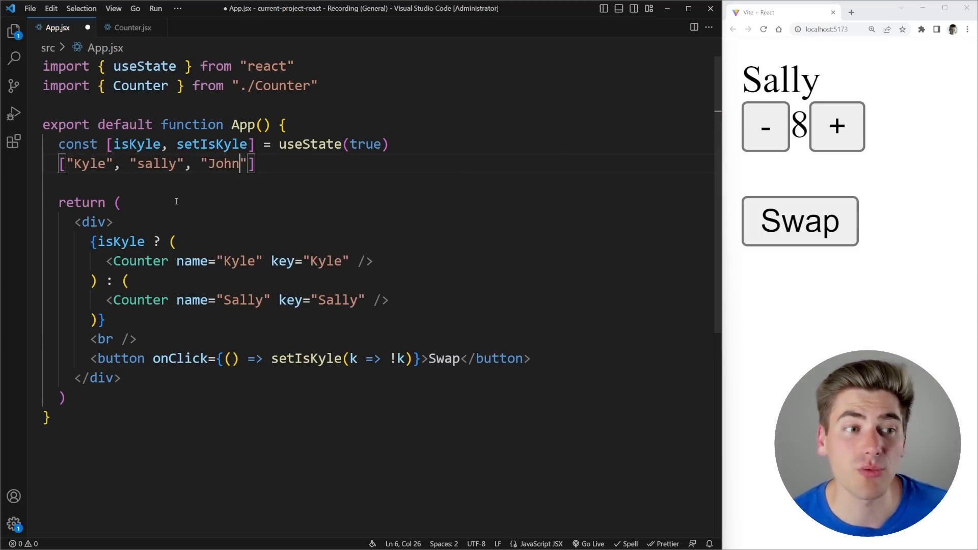
pyautogui.doubleClick(118, 241)
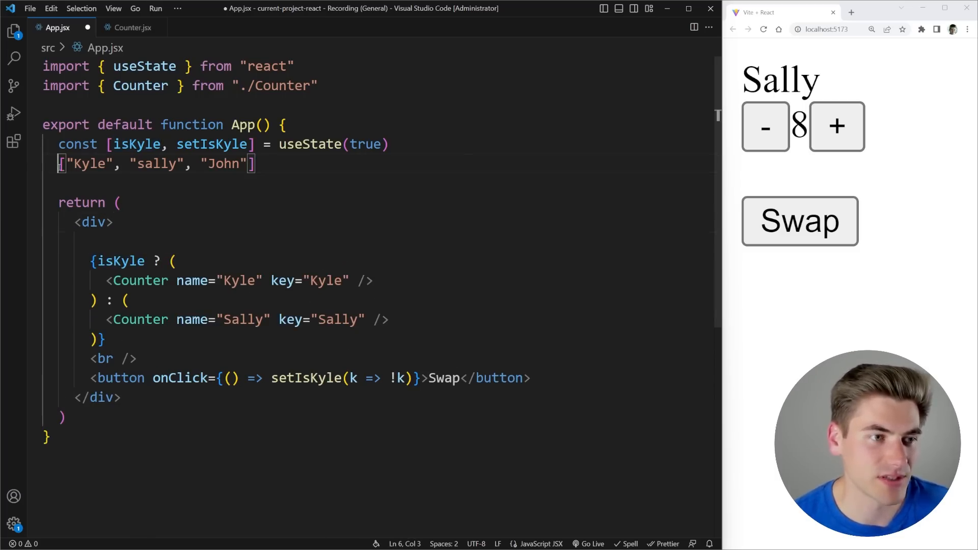
pyautogui.write('const names =')
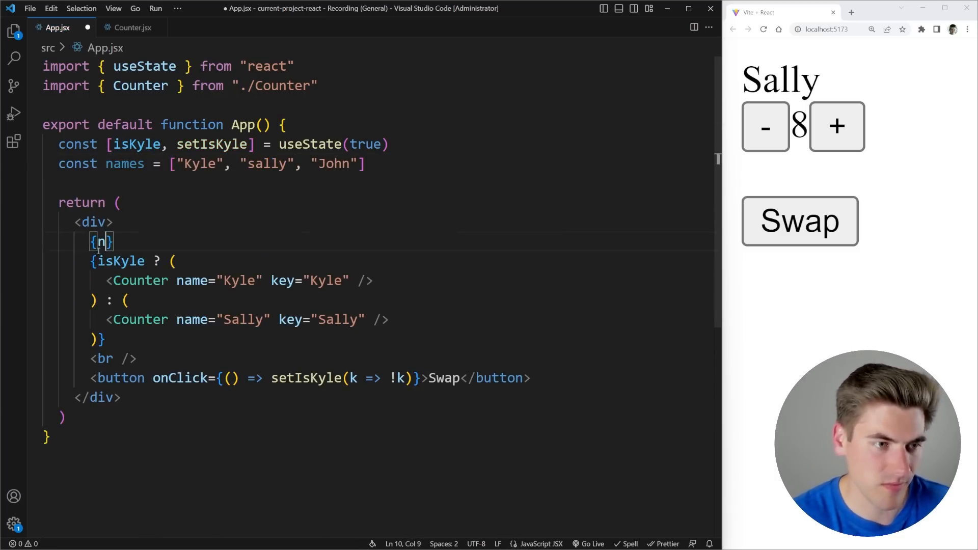
# - Map names to <Counter name={name} key={name} />, then undo back to the keyed ternary
pyautogui.write('ames.map(name =>')
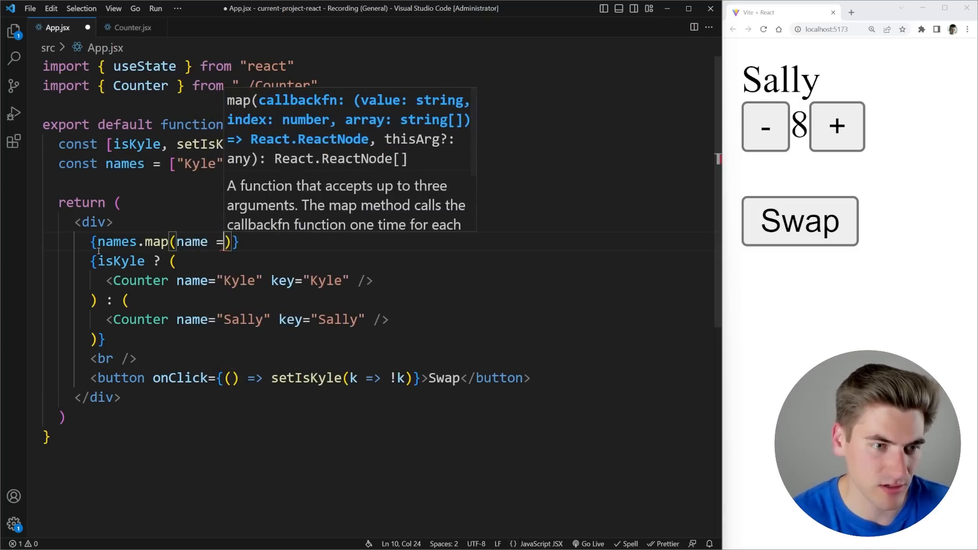
pyautogui.write('{<cou')
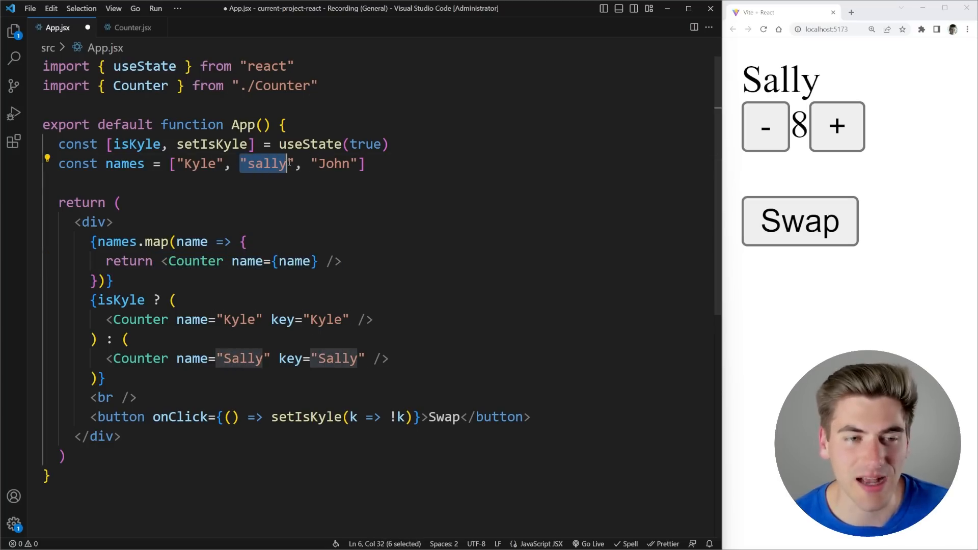
pyautogui.doubleClick(336, 164)
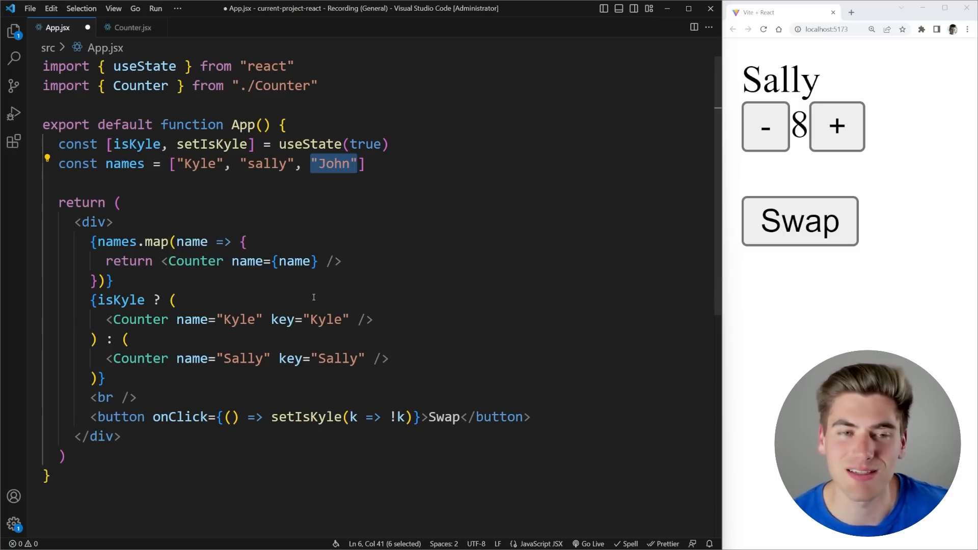
pyautogui.moveTo(366, 242)
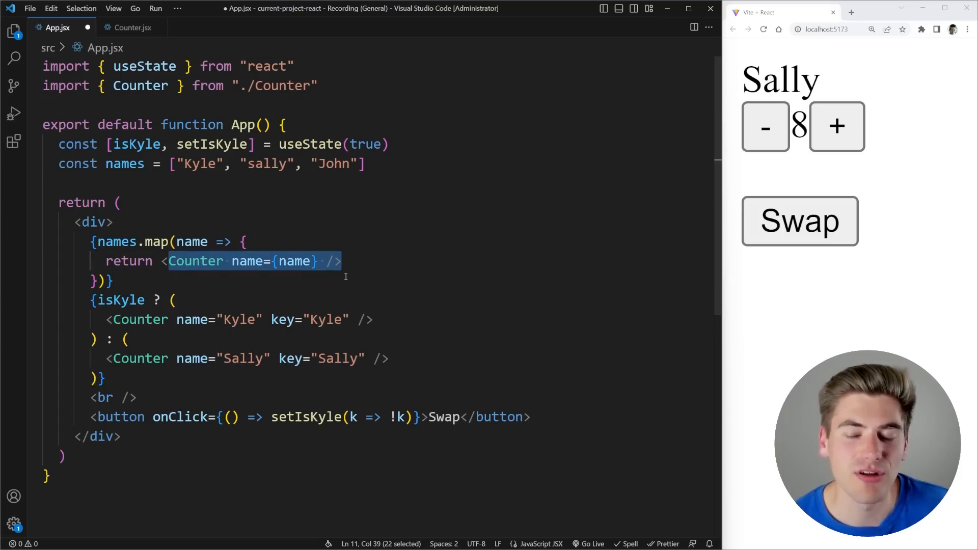
pyautogui.click(316, 261)
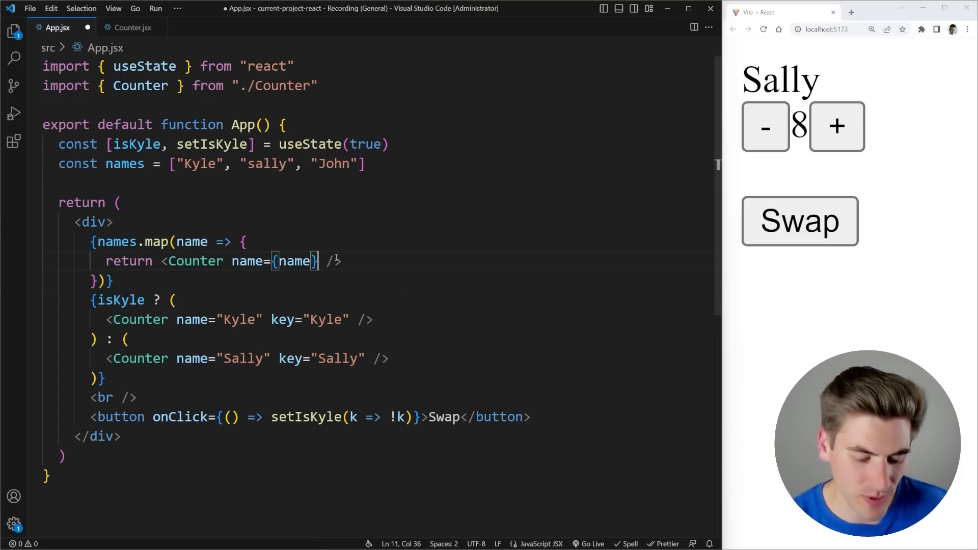
pyautogui.write('key={nam')
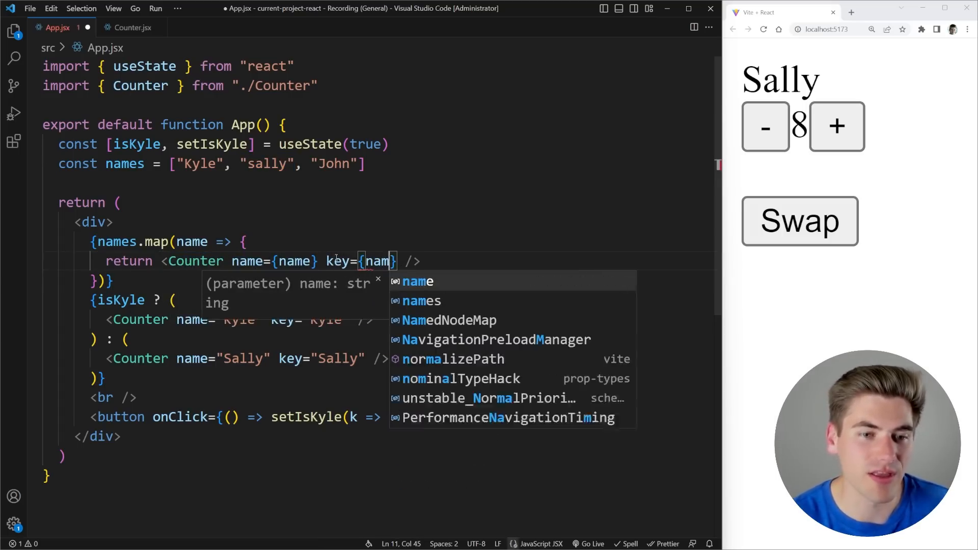
pyautogui.write('e')
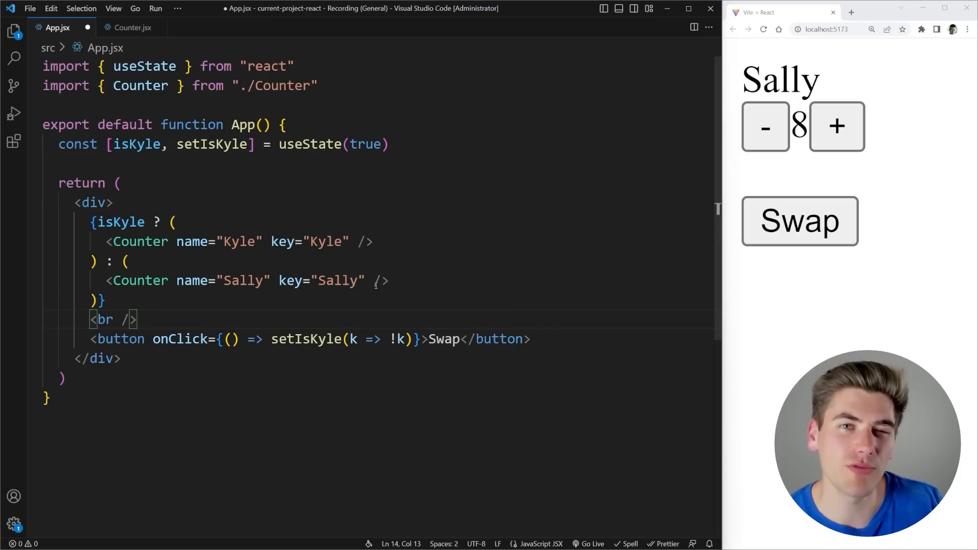
# - Strip the name prop and label from Counter.jsx, leaving App.jsx with one Kyle Counter
pyautogui.click(132, 27)
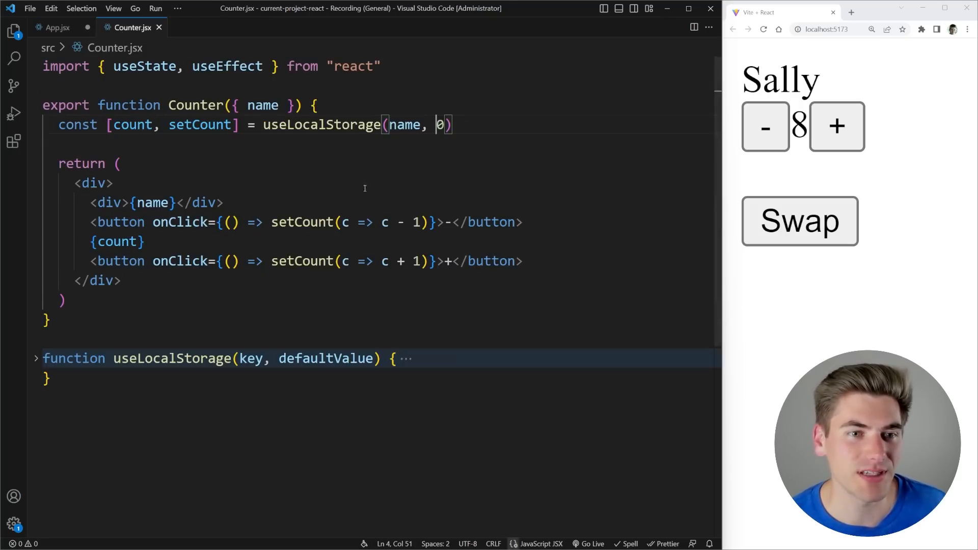
pyautogui.write('useState')
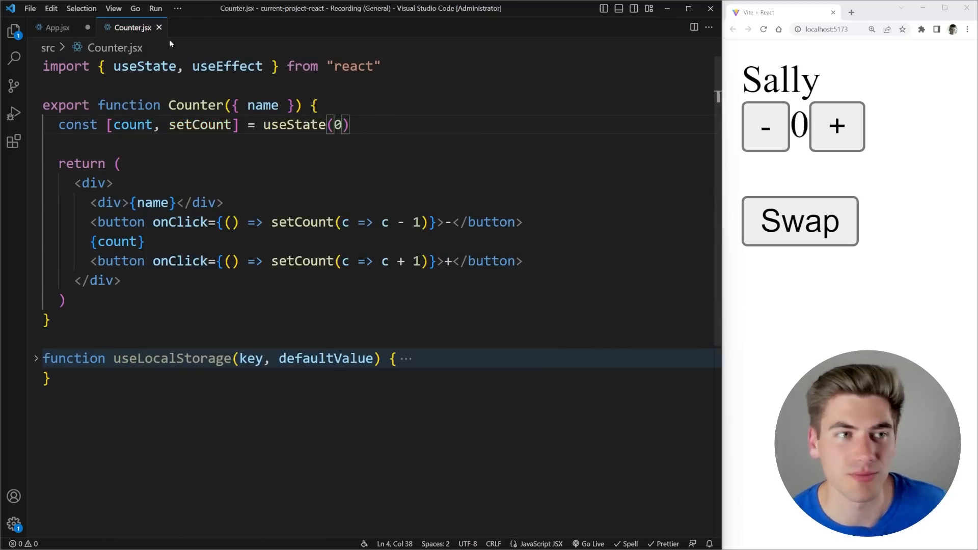
pyautogui.click(57, 28)
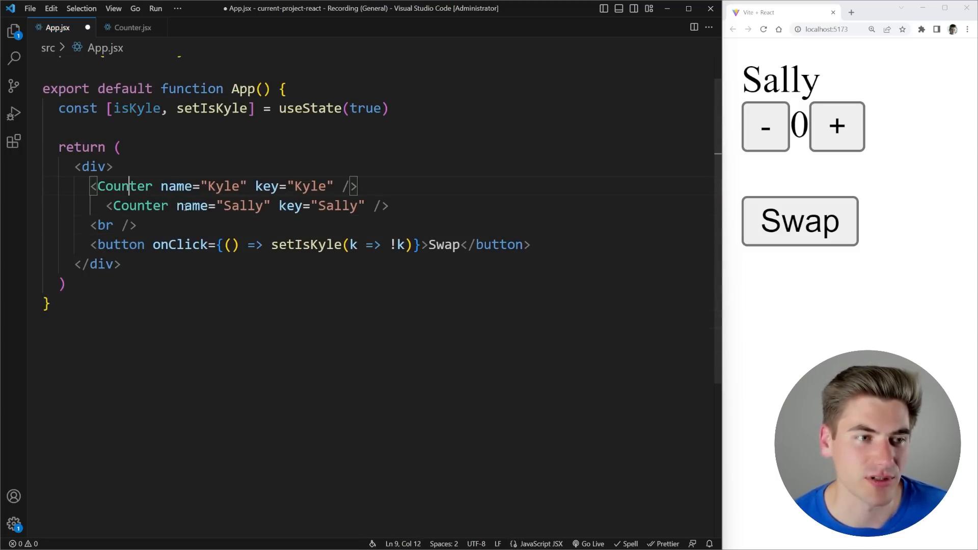
pyautogui.click(132, 28)
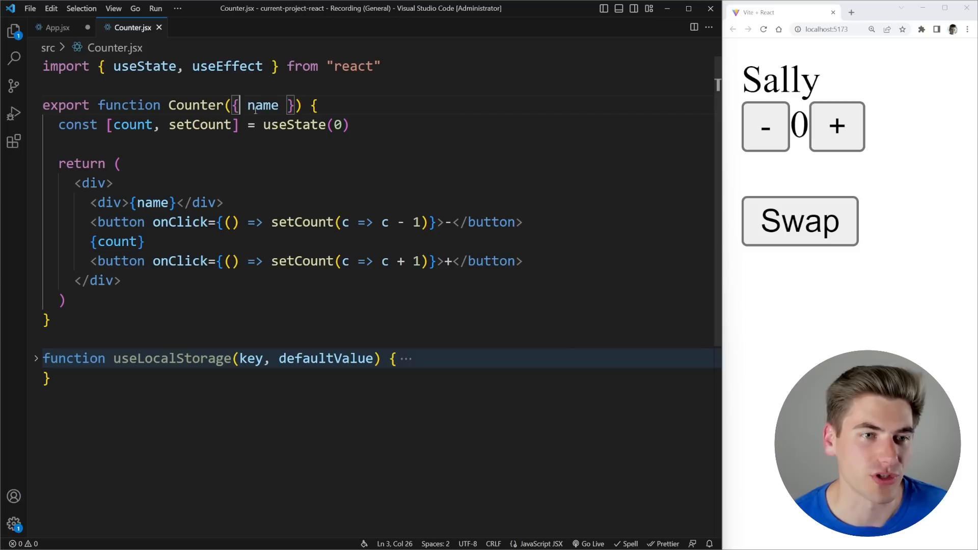
pyautogui.press('Backspace')
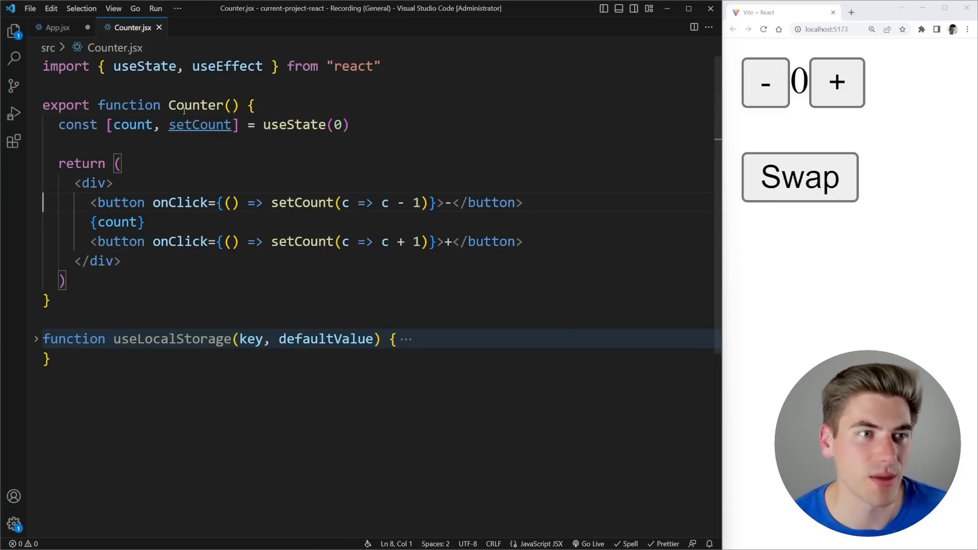
pyautogui.click(58, 27)
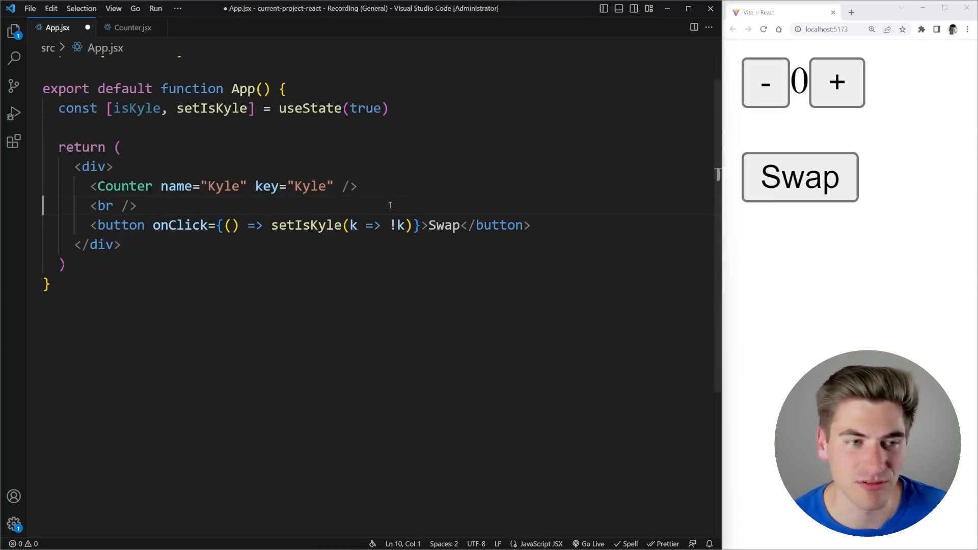
# - Replace the Counter with an <input type="number" /> element
pyautogui.write('input />')
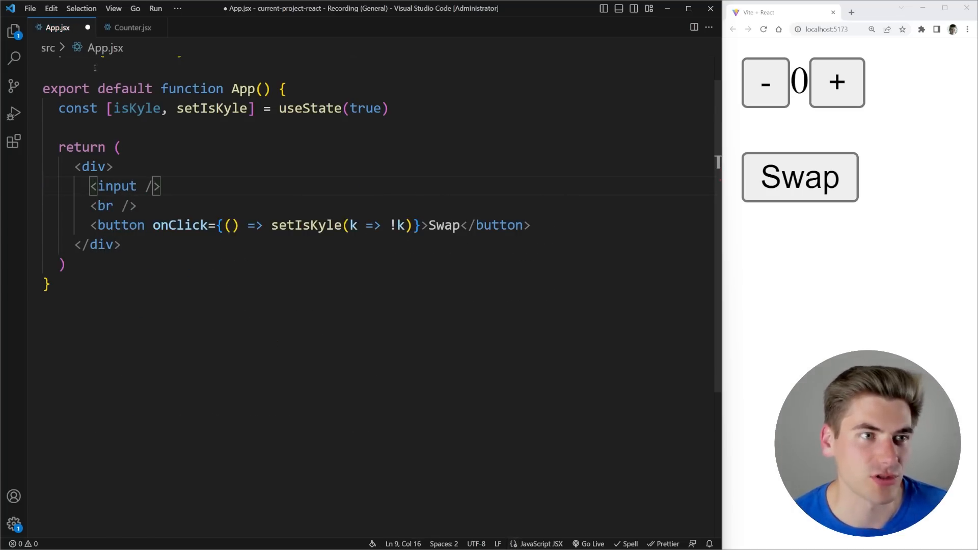
pyautogui.write('t')
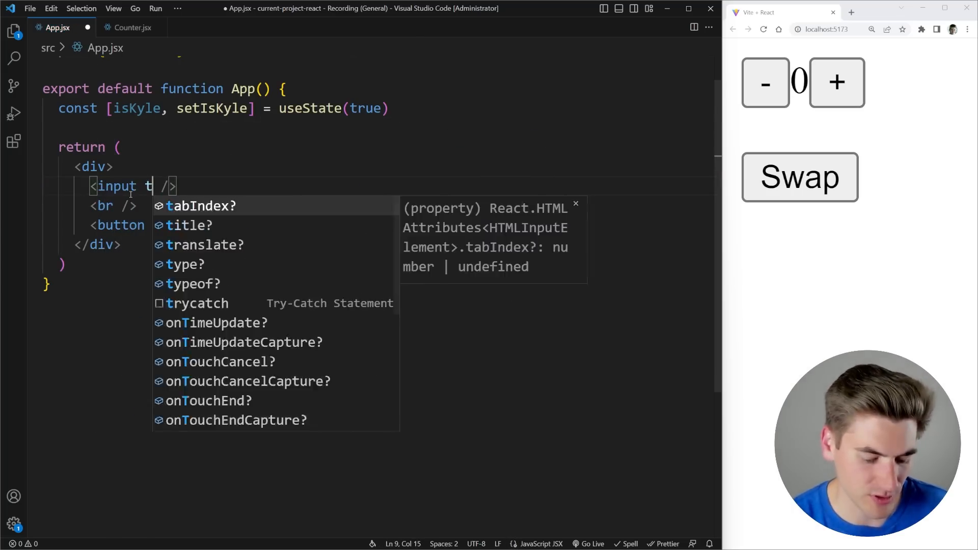
pyautogui.write('ype="number"')
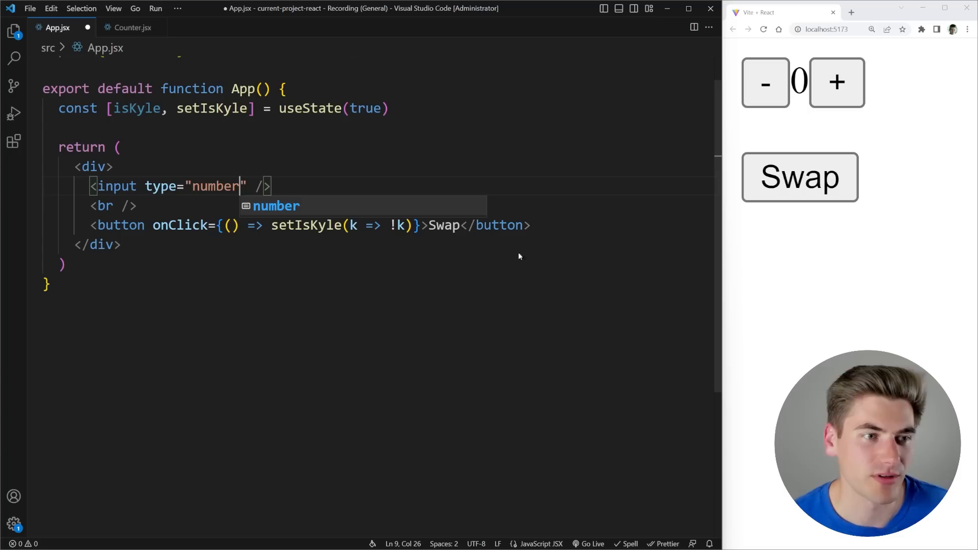
# - Add an isKyle label above it reading Kyle's Score or Sally's Score
pyautogui.write('{isKyle ? <div>K')
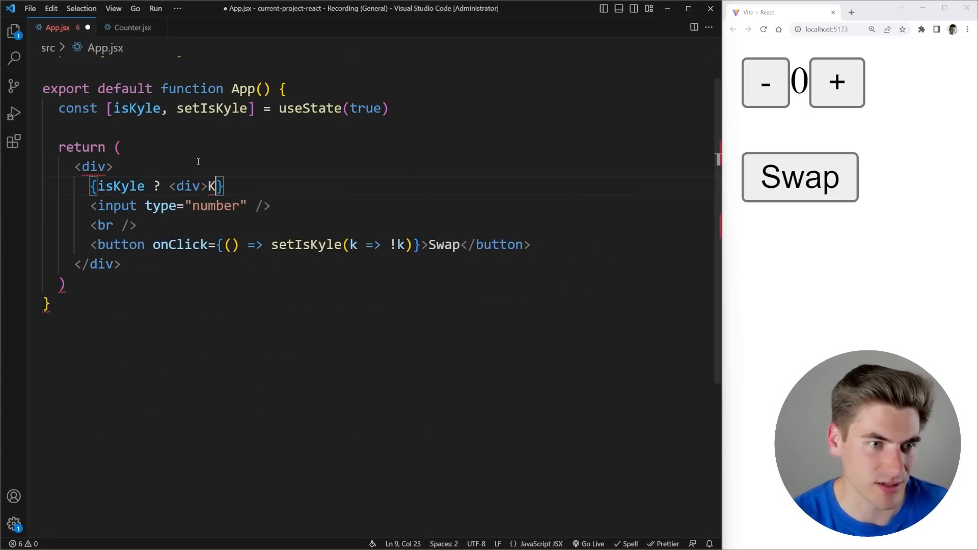
pyautogui.write("yle's Scop")
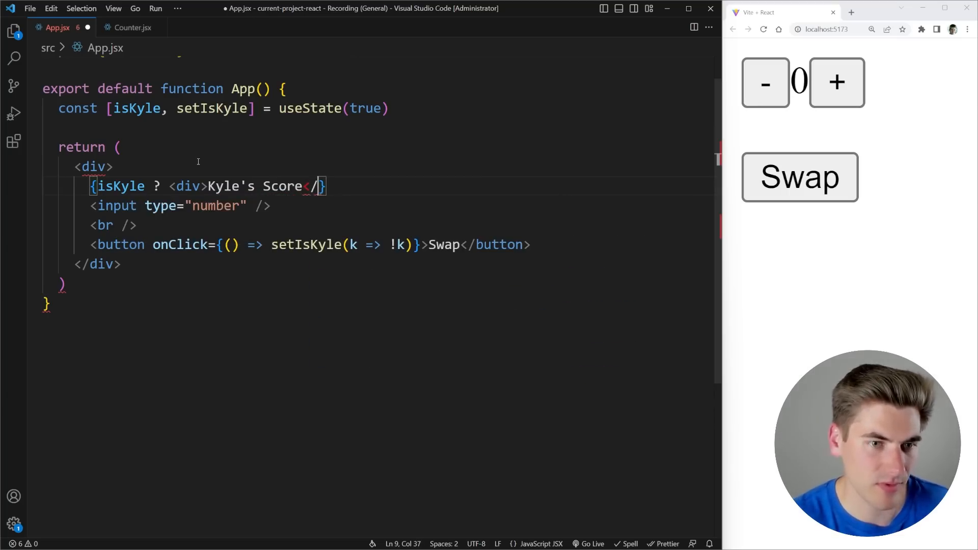
pyautogui.write('</div>')
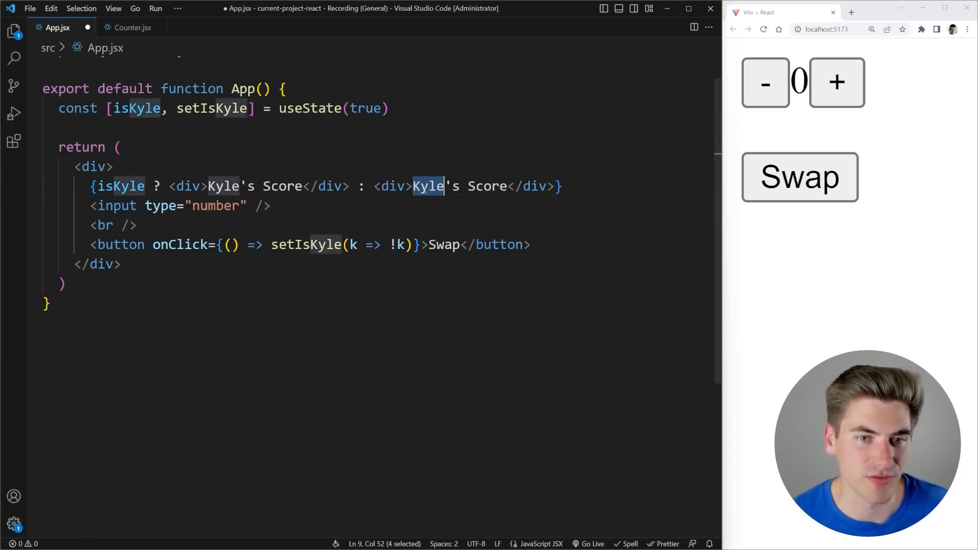
pyautogui.write('Sally')
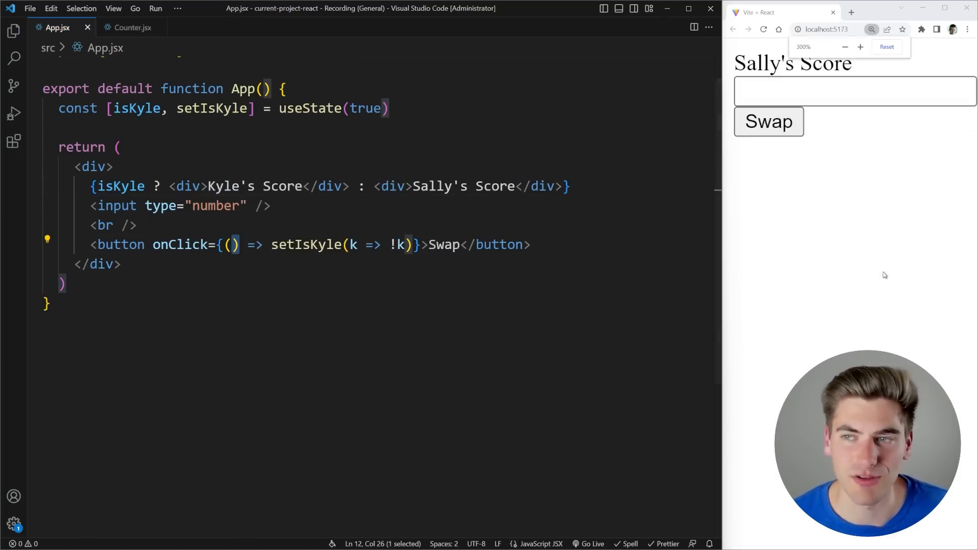
# - Enter a value in the number input and review the Sally's Score label markup
pyautogui.write('3')
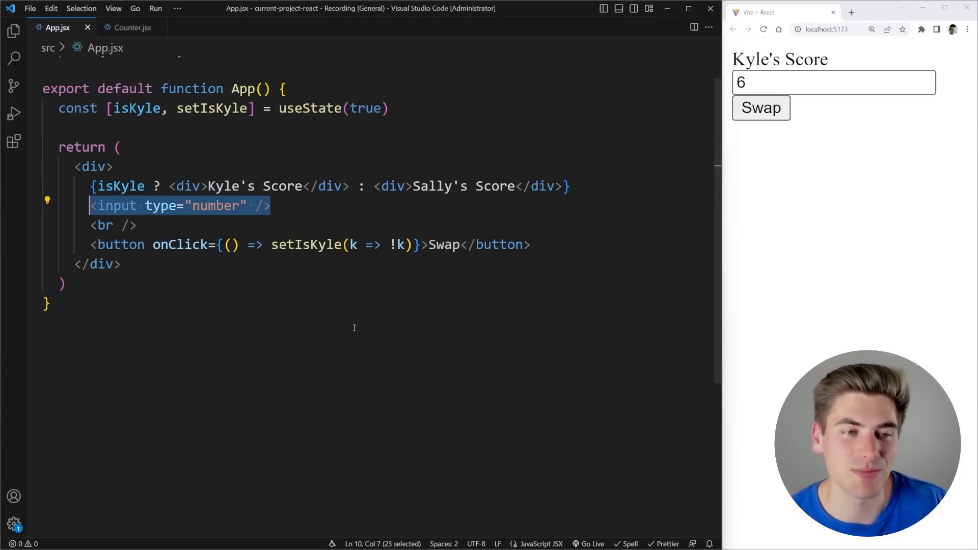
pyautogui.moveTo(213, 158)
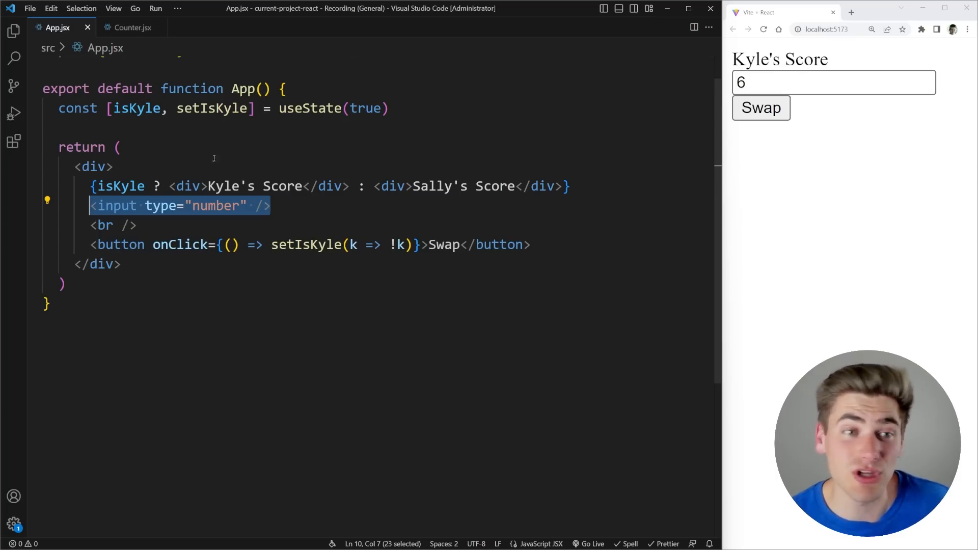
pyautogui.click(380, 186)
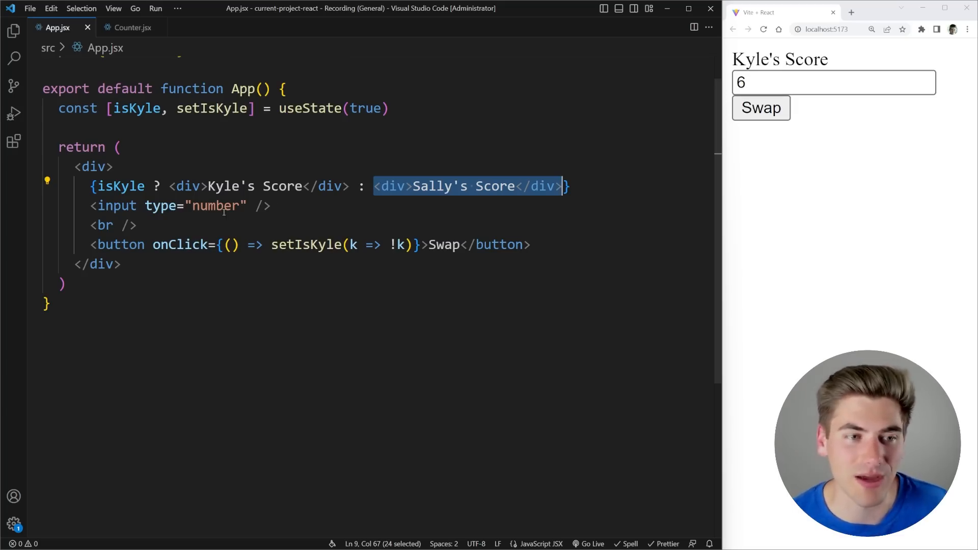
# - Give the number input key={isKyle ? "kyle" : "sally"} and save App.jsx
pyautogui.write('key={')
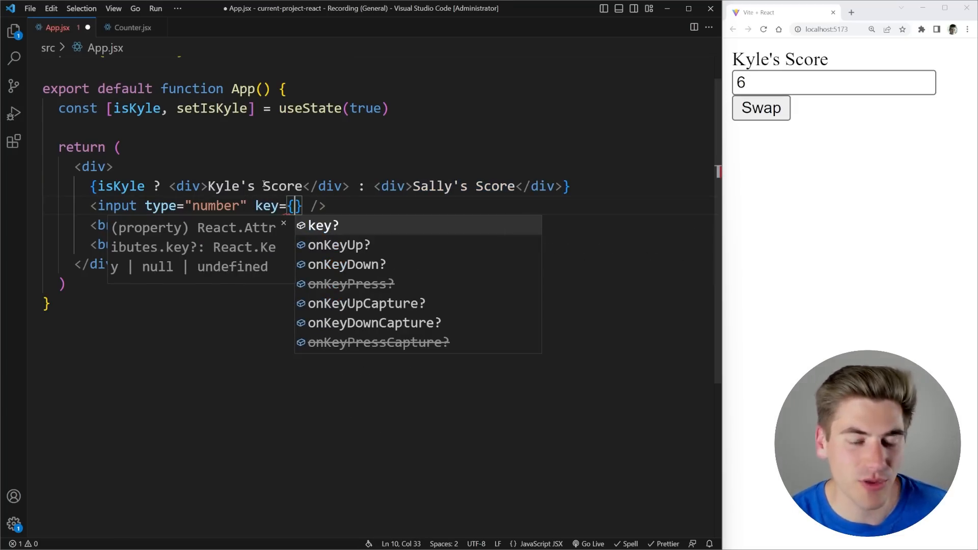
pyautogui.write('isKyle')
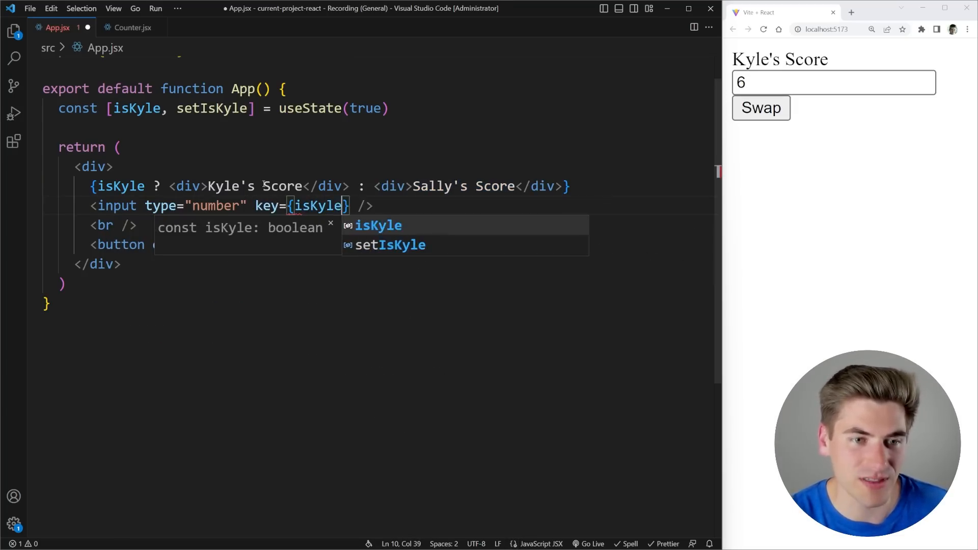
pyautogui.write('? "key" :')
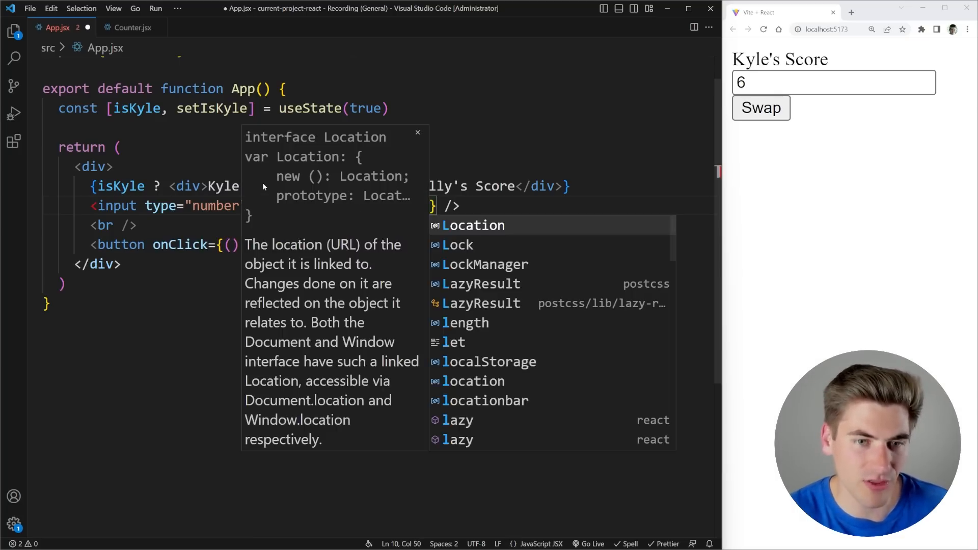
pyautogui.press('Escape')
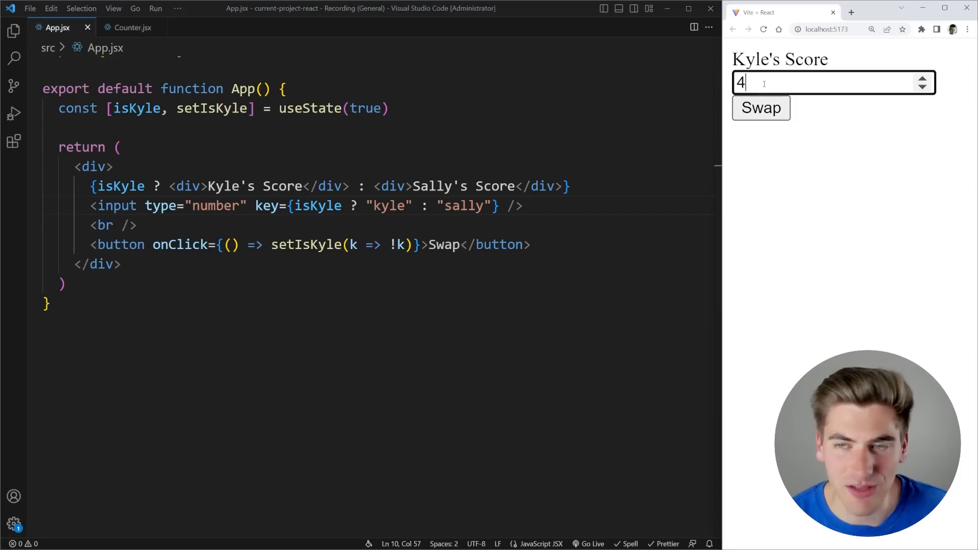
pyautogui.click(760, 107)
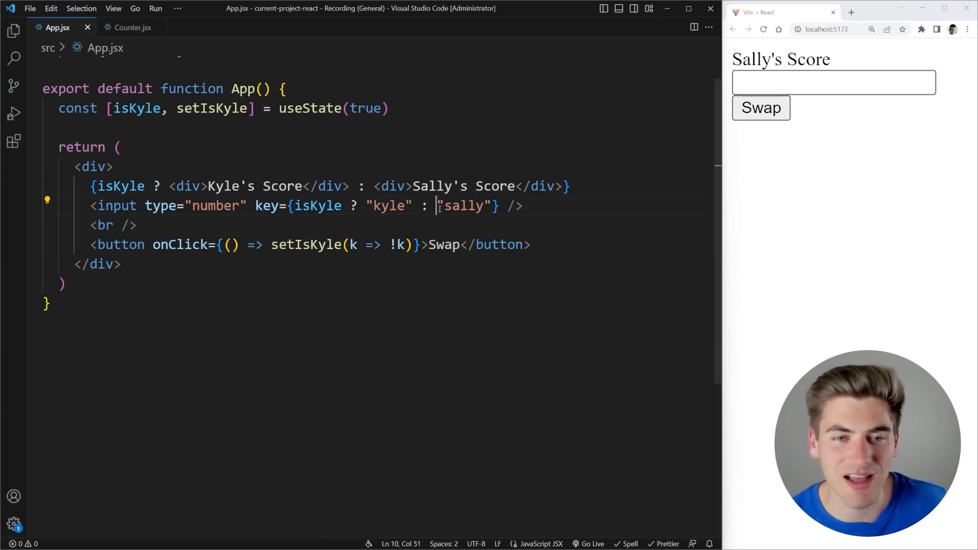
pyautogui.doubleClick(465, 206)
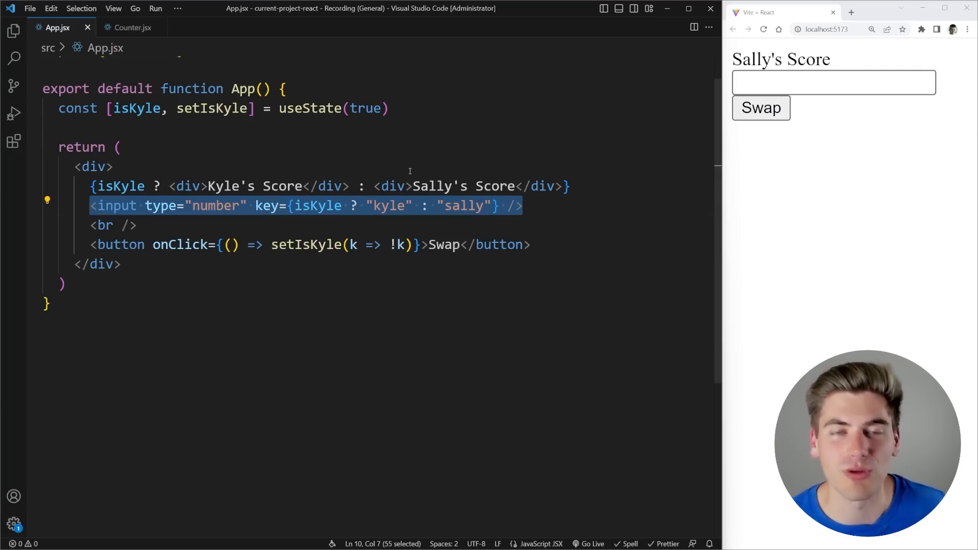
pyautogui.moveTo(455, 232)
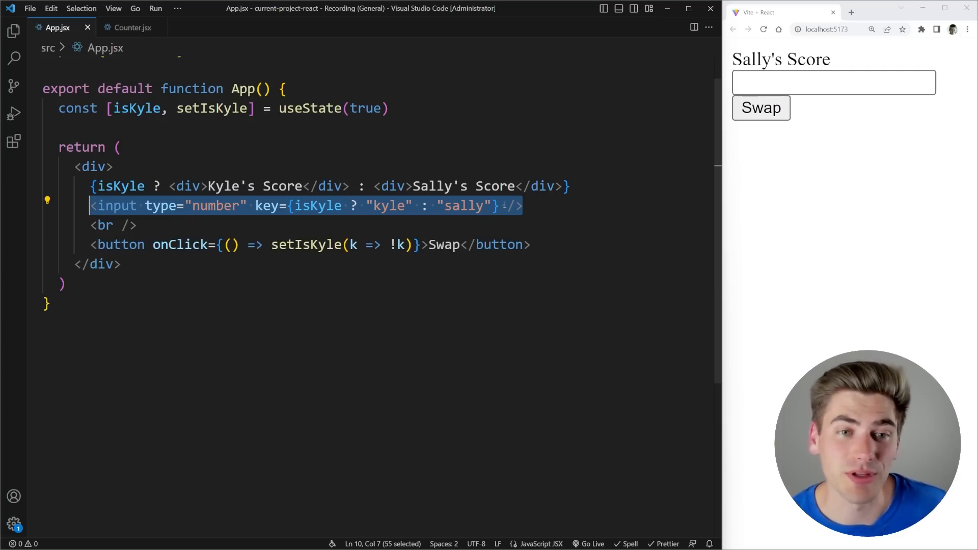
pyautogui.click(833, 81)
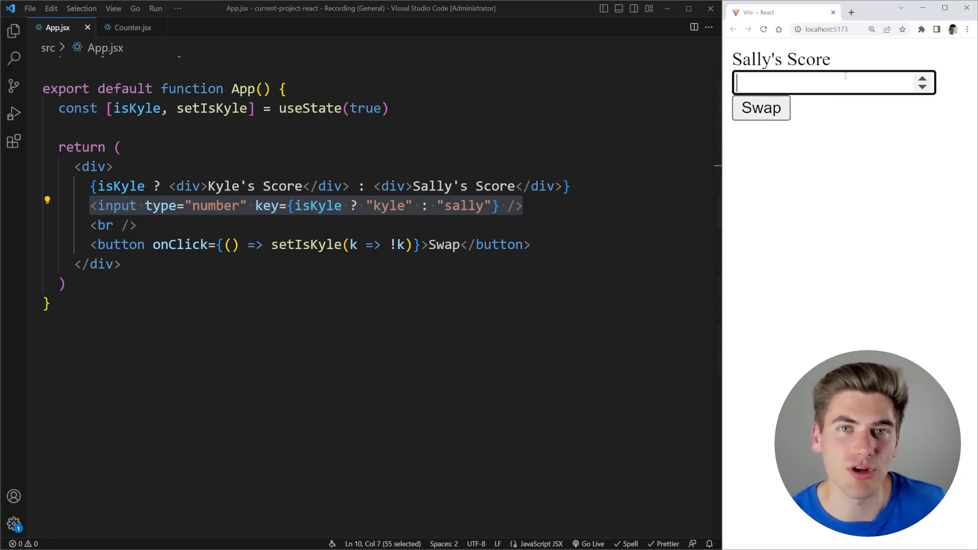
pyautogui.moveTo(746, 251)
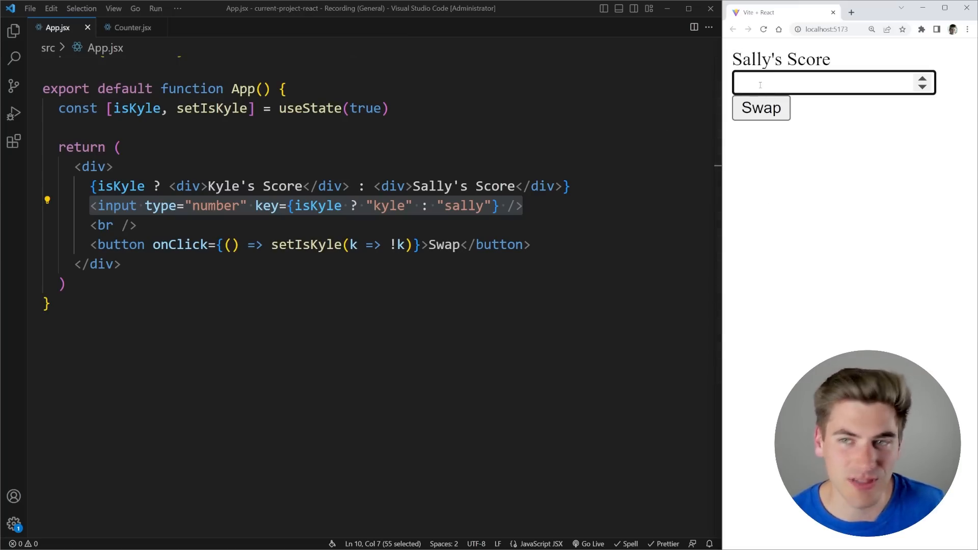
pyautogui.write('2345345435')
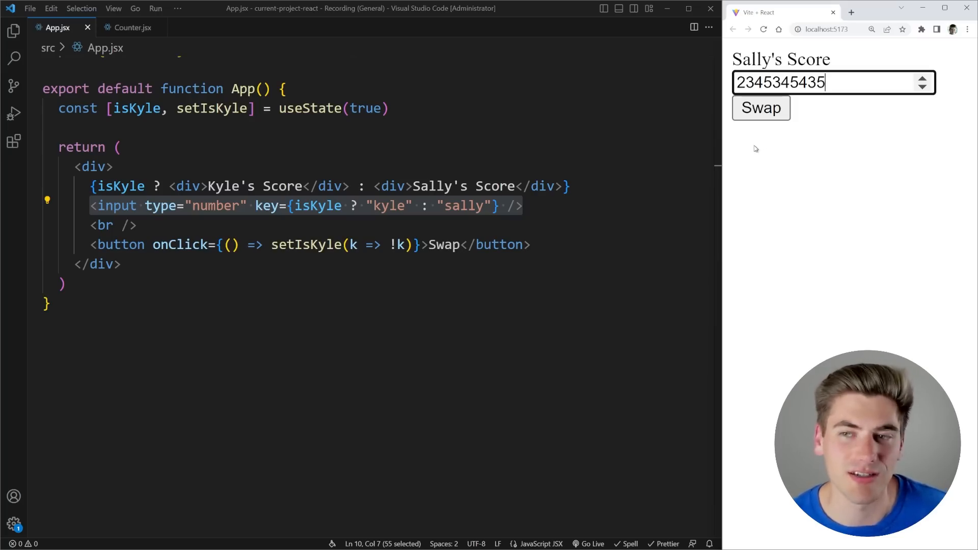
# - Swap between Kyle and Sally repeatedly to show the keyed input resets to empty
pyautogui.click(760, 108)
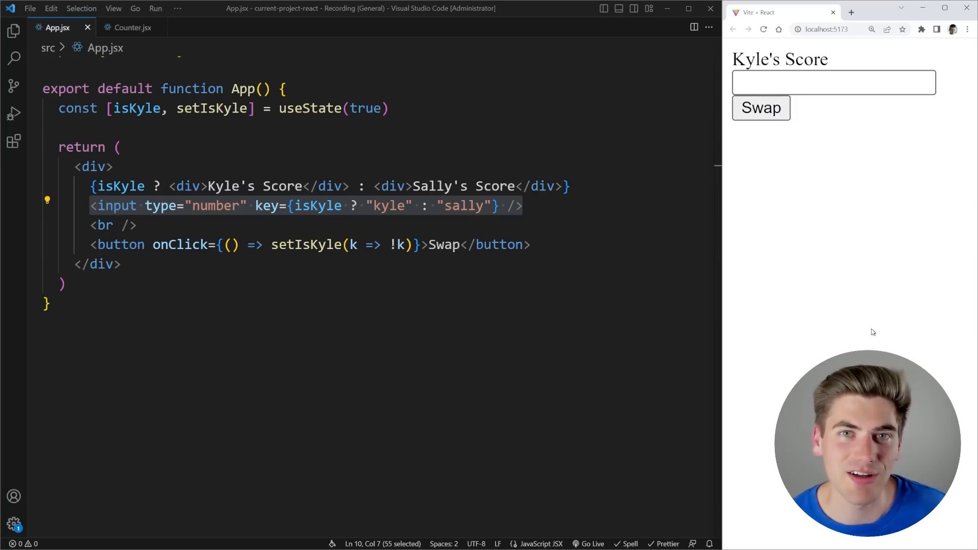
pyautogui.moveTo(838, 143)
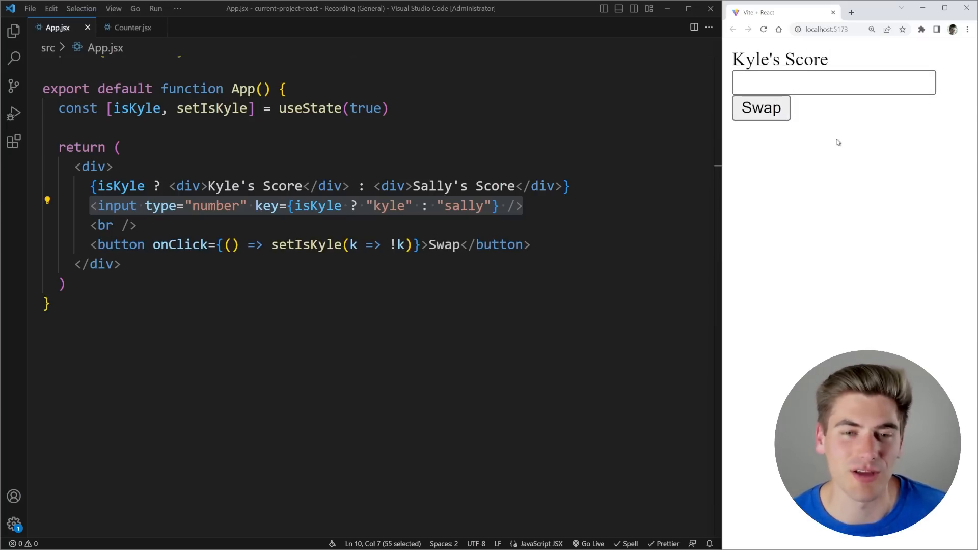
pyautogui.moveTo(770, 153)
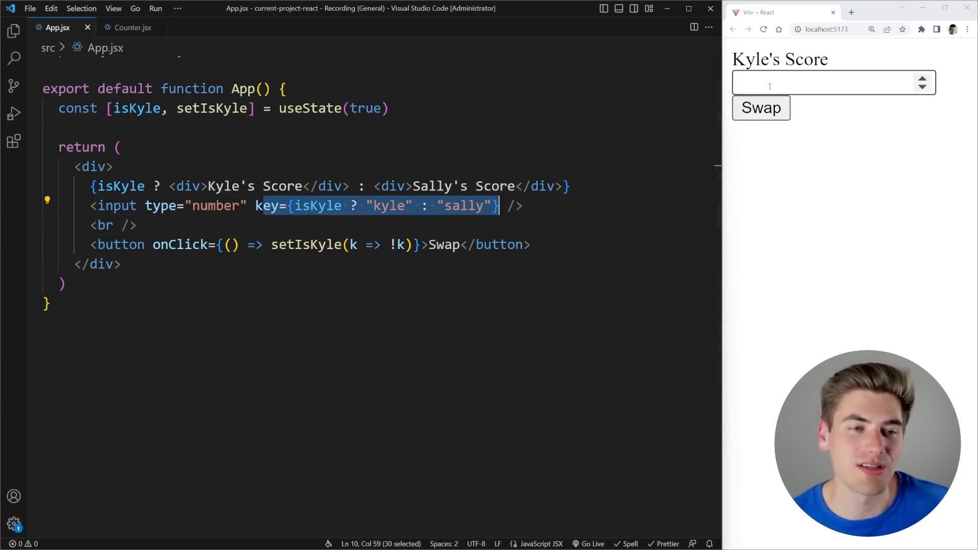
pyautogui.click(760, 108)
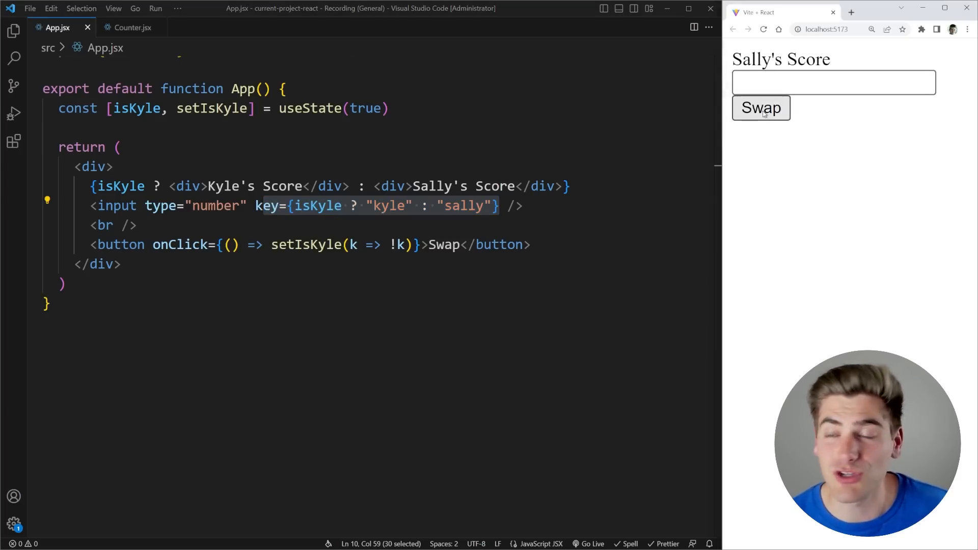
pyautogui.click(760, 108)
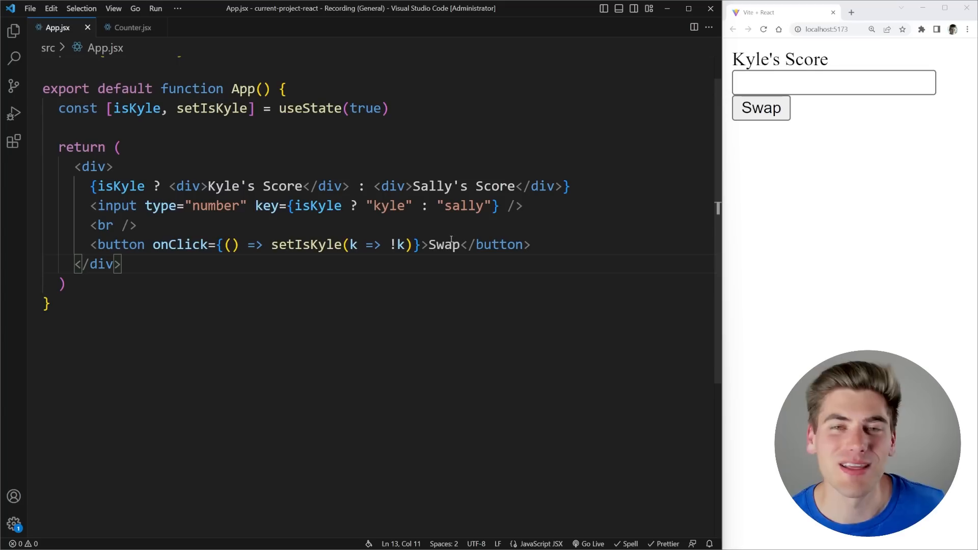
pyautogui.moveTo(582, 212)
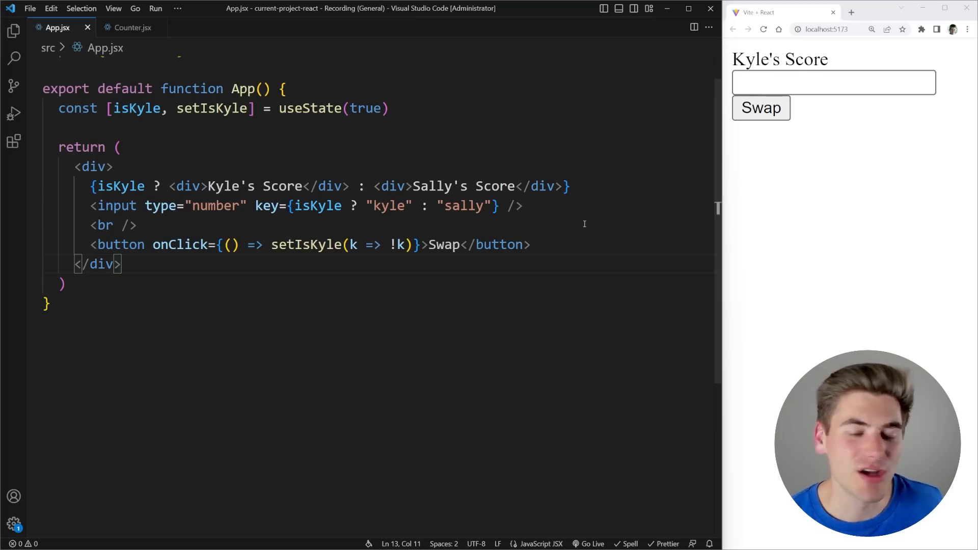
pyautogui.click(526, 206)
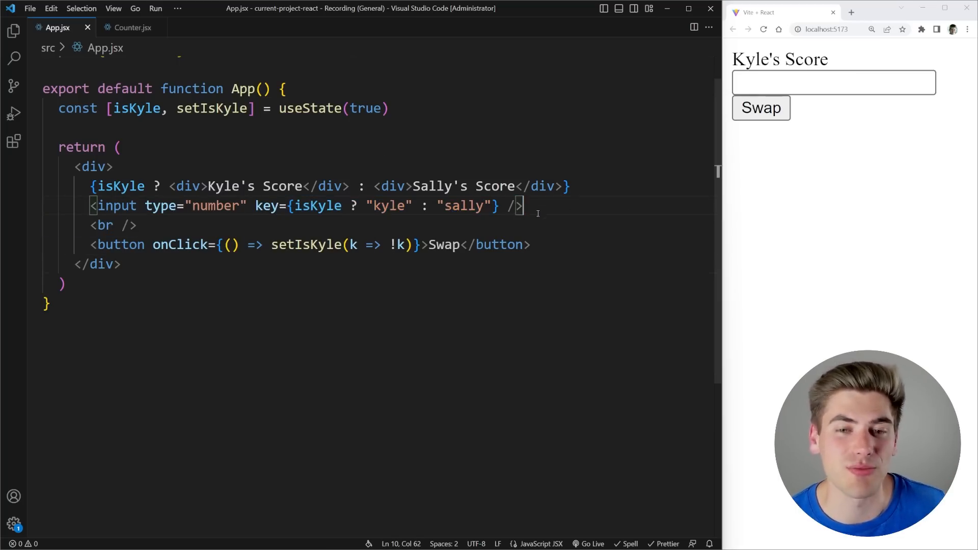